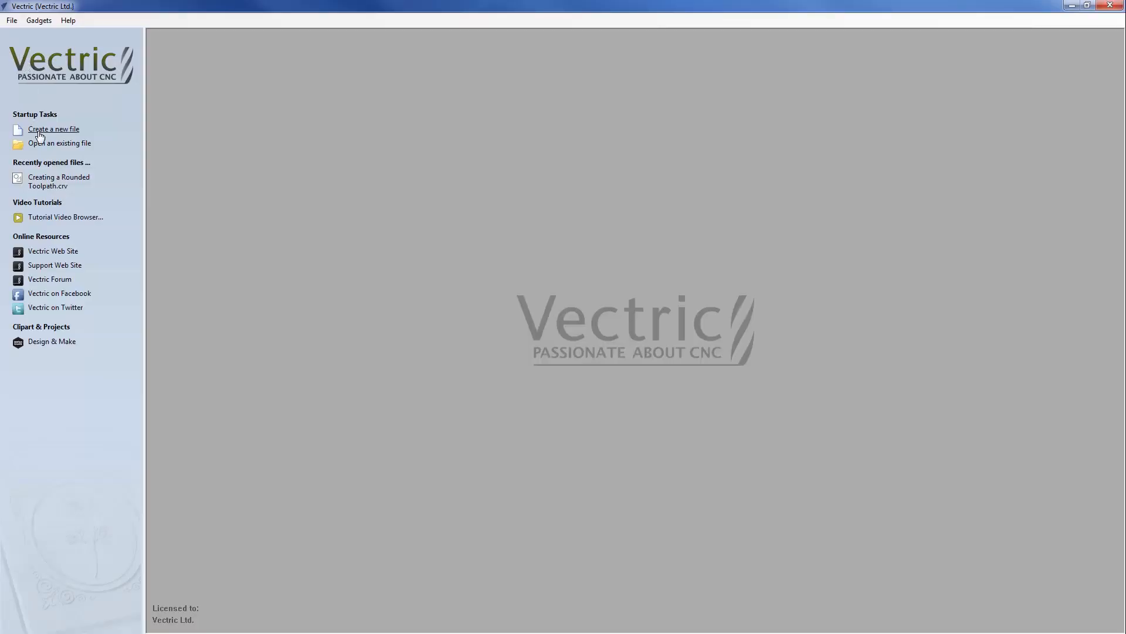
Create a new rotary job along the X axis, 12 inches long and 3 inches in diameter
{"action": "left_click", "coordinate": [53, 128]}
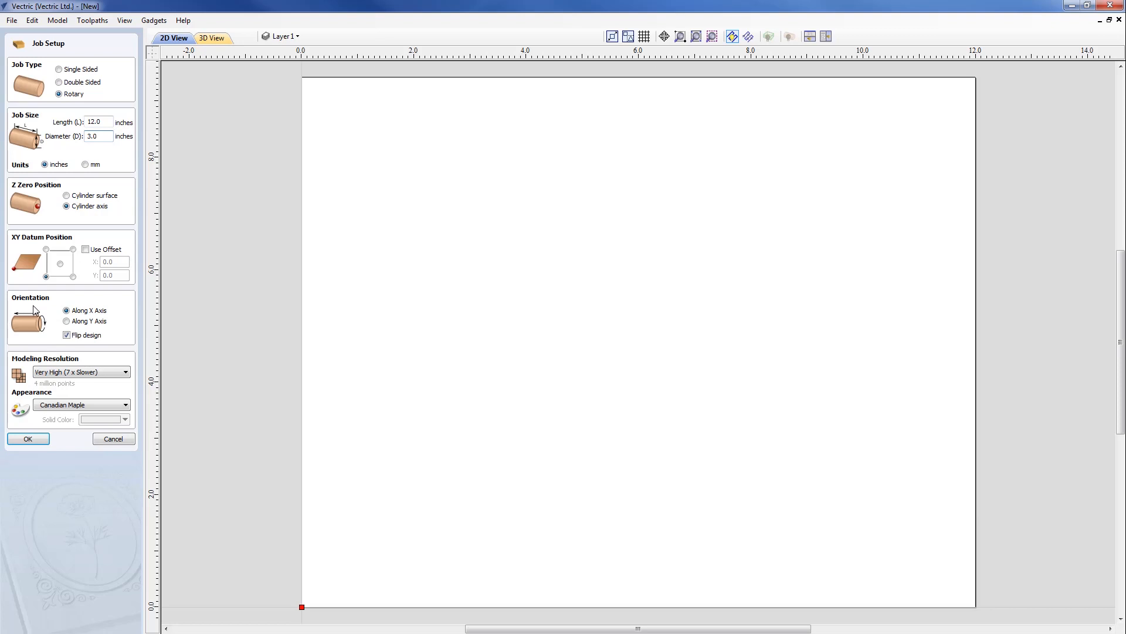
{"action": "left_click", "coordinate": [98, 136]}
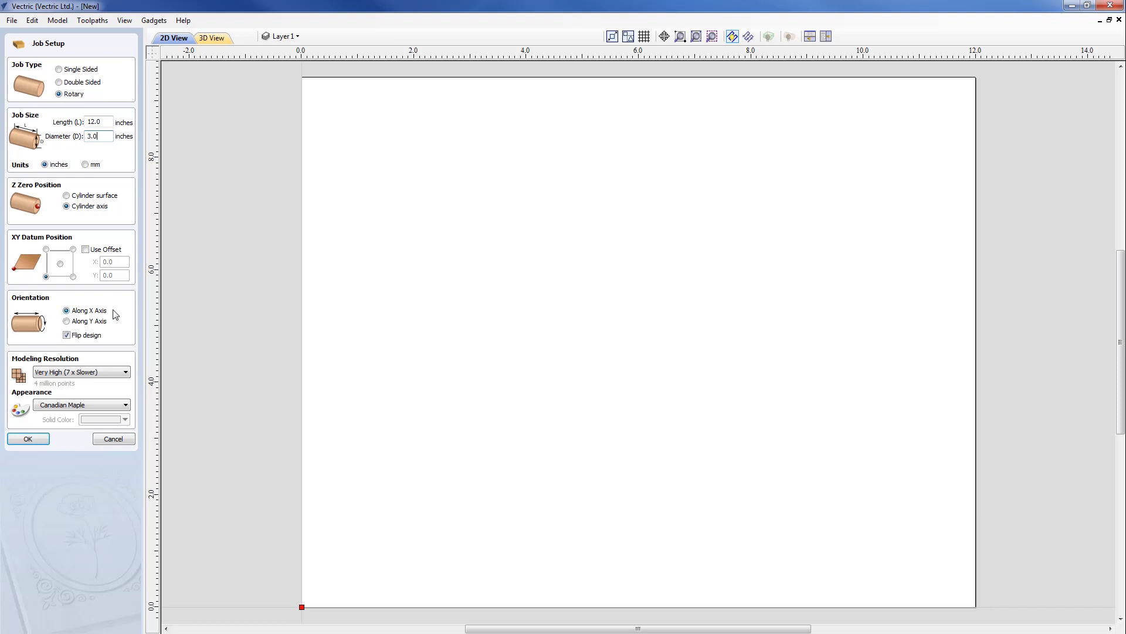
{"action": "mouse_move", "coordinate": [126, 314]}
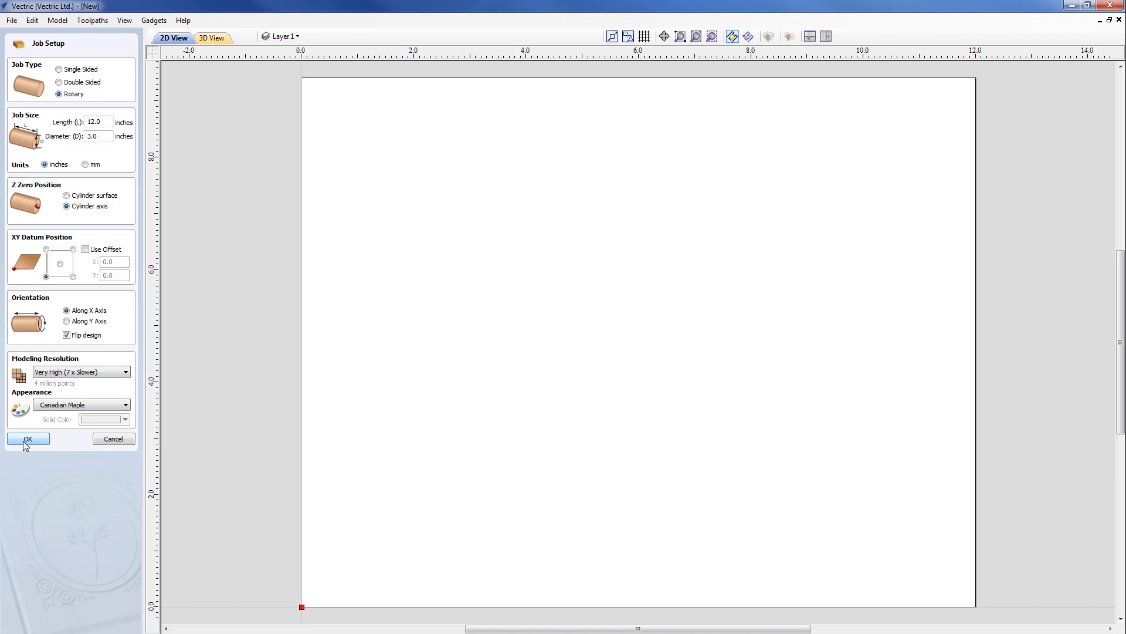
Confirm the rotary job to get the empty 12 x 9.4248 inch drawing area
{"action": "left_click", "coordinate": [28, 439]}
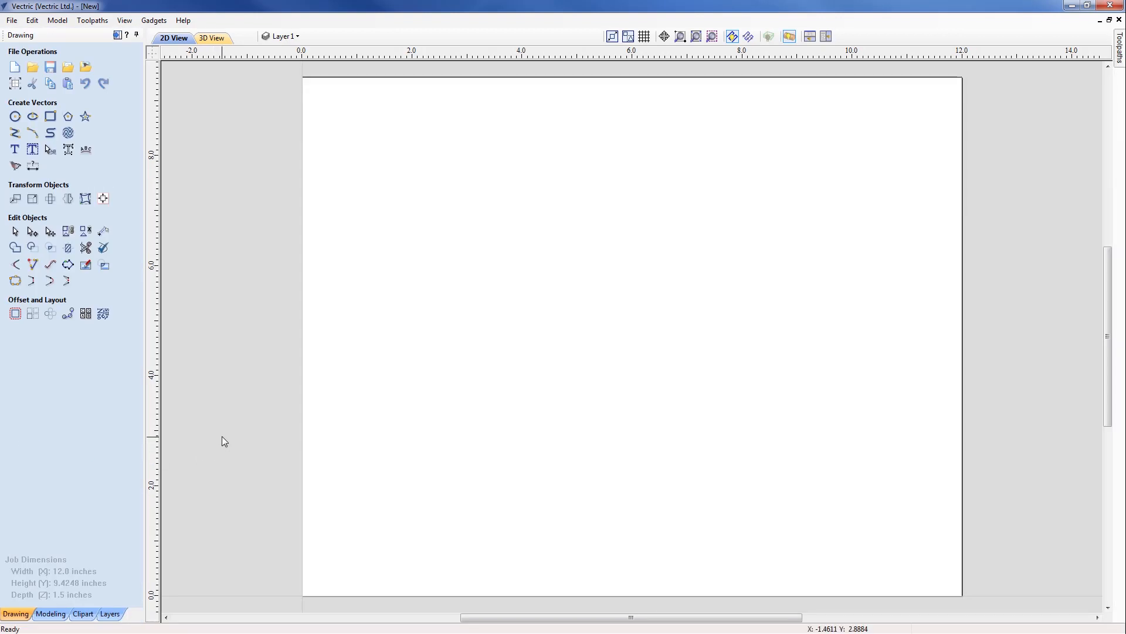
{"action": "mouse_move", "coordinate": [232, 411]}
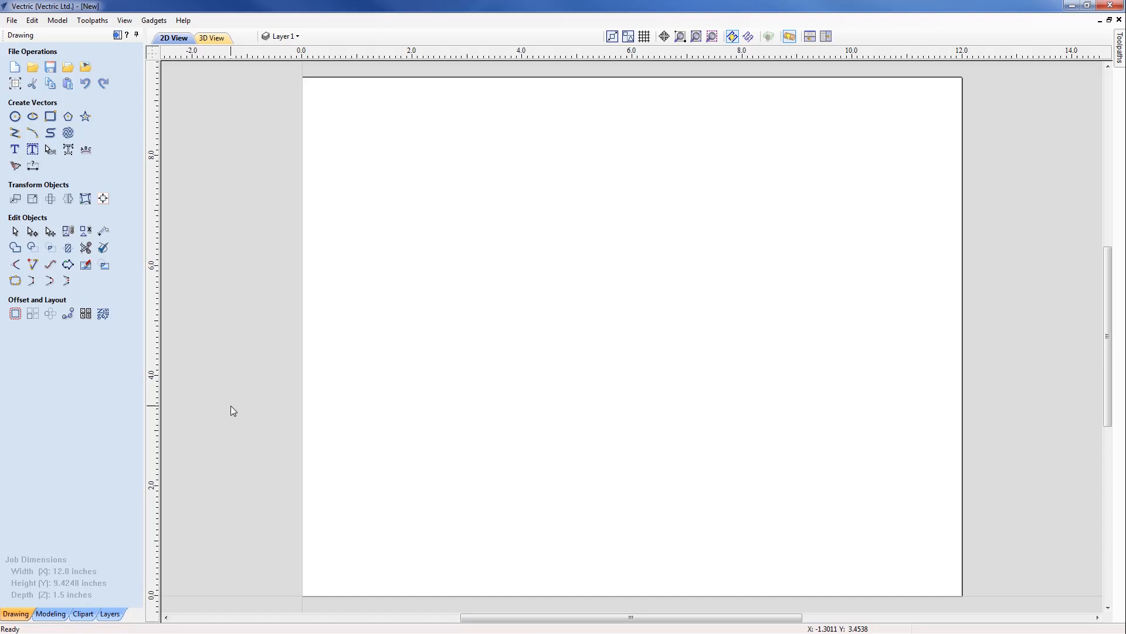
{"action": "mouse_move", "coordinate": [227, 342]}
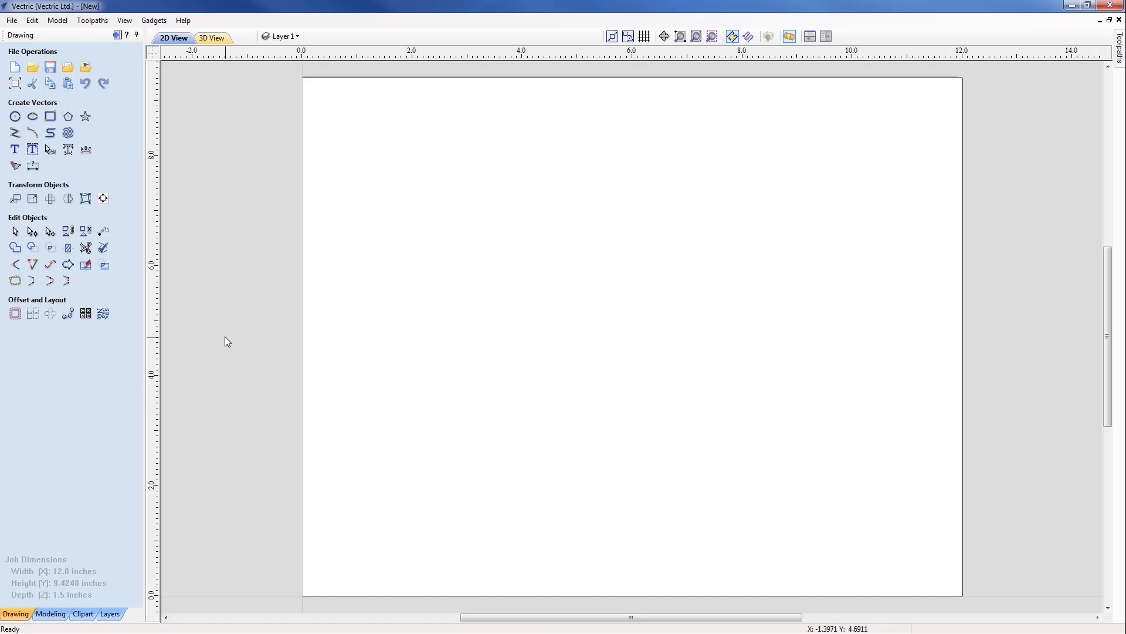
{"action": "mouse_move", "coordinate": [225, 349]}
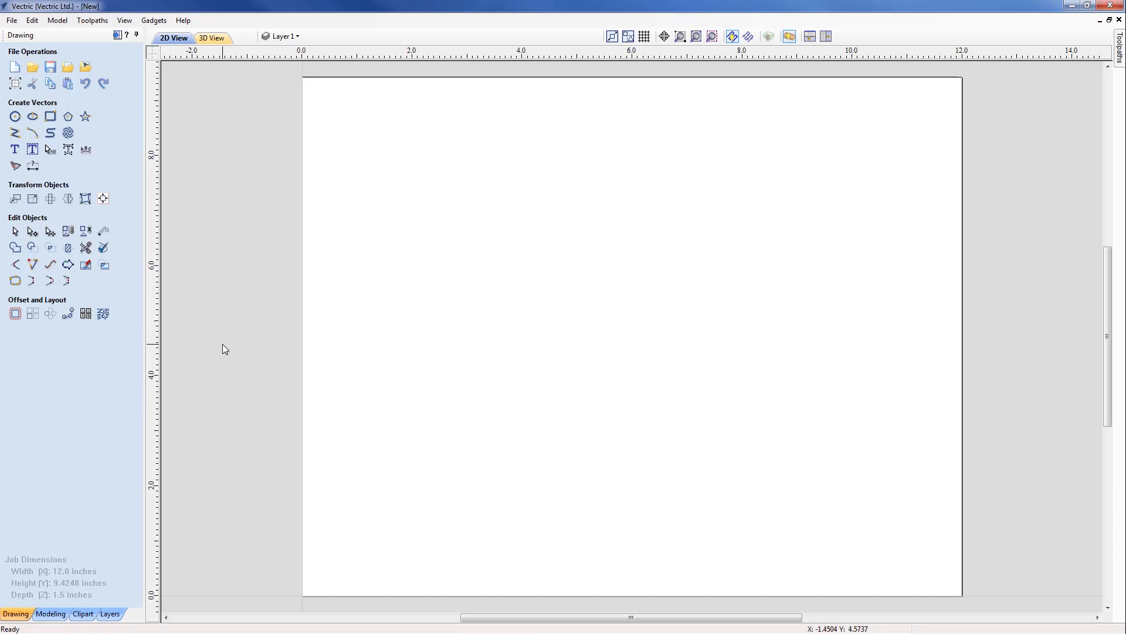
{"action": "mouse_move", "coordinate": [226, 341]}
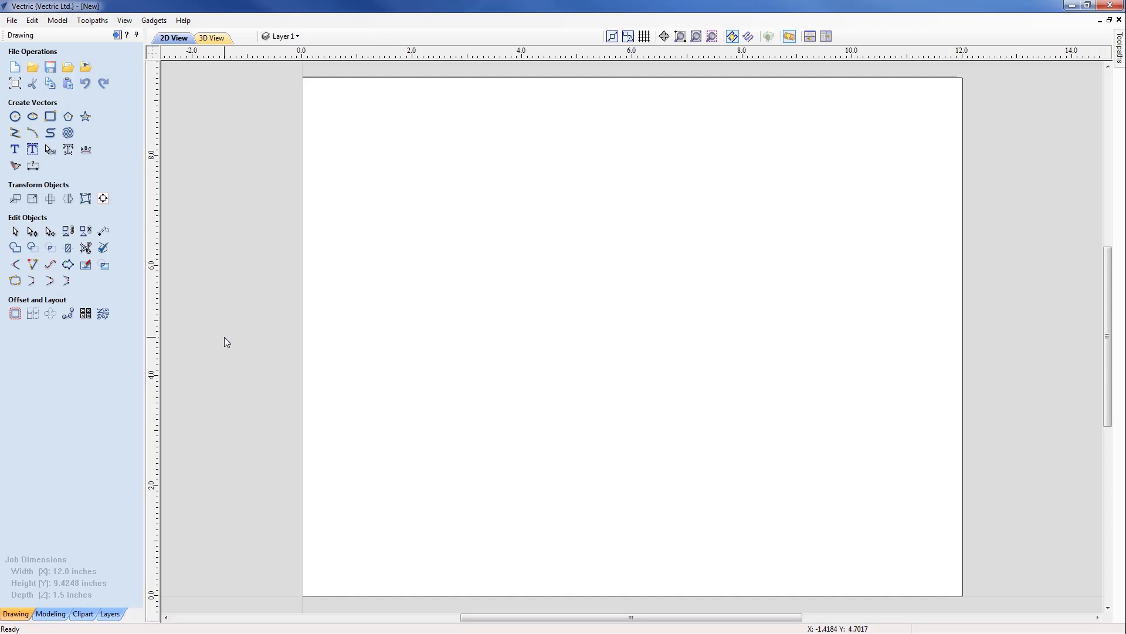
{"action": "mouse_move", "coordinate": [220, 281]}
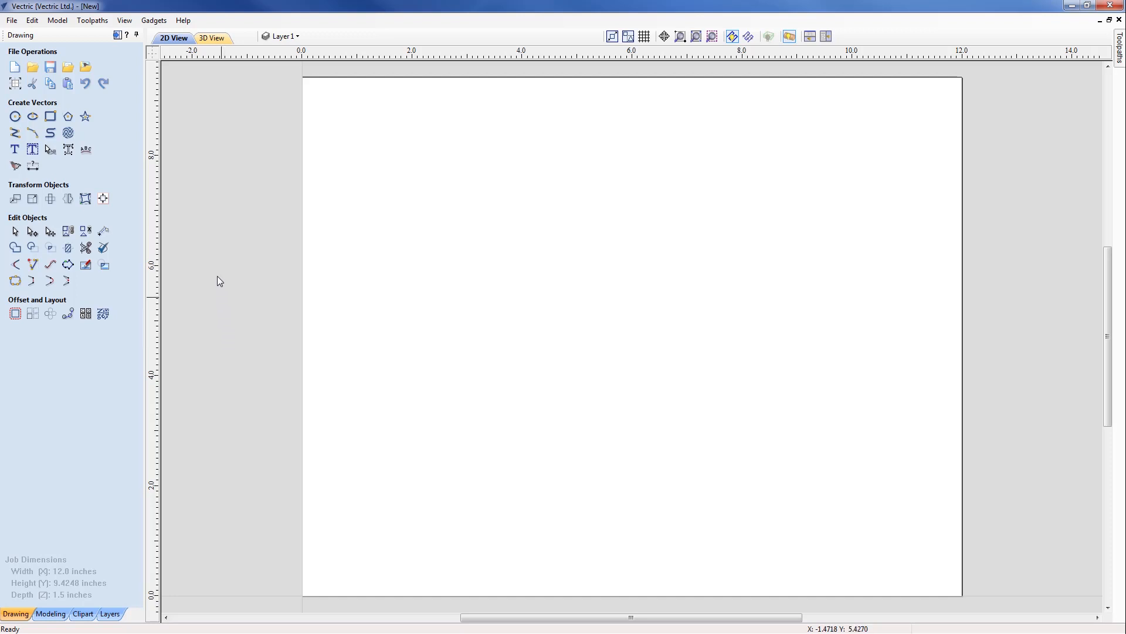
Launch the Create Rounding Toolpath gadget from Gadgets > Wrapping
{"action": "left_click", "coordinate": [153, 20]}
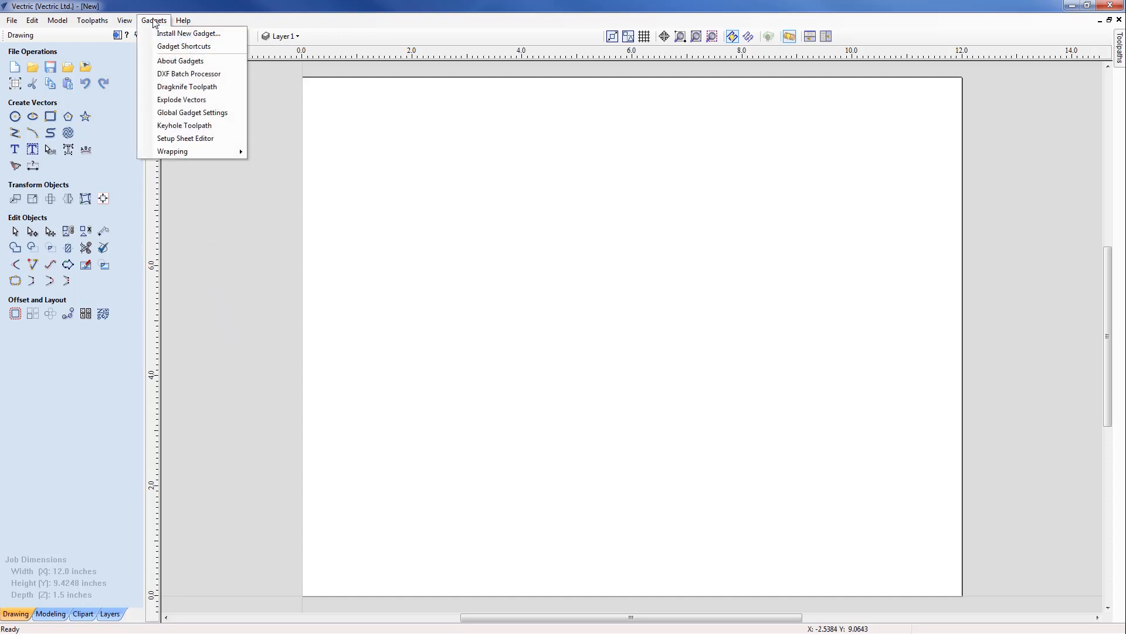
{"action": "mouse_move", "coordinate": [172, 151]}
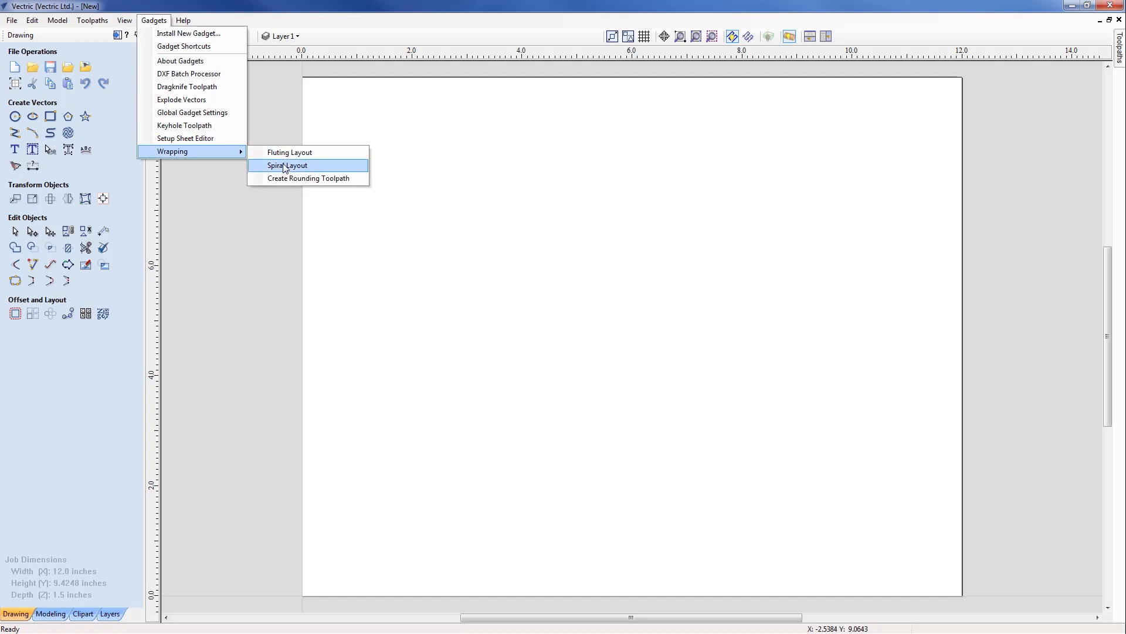
{"action": "left_click", "coordinate": [316, 178]}
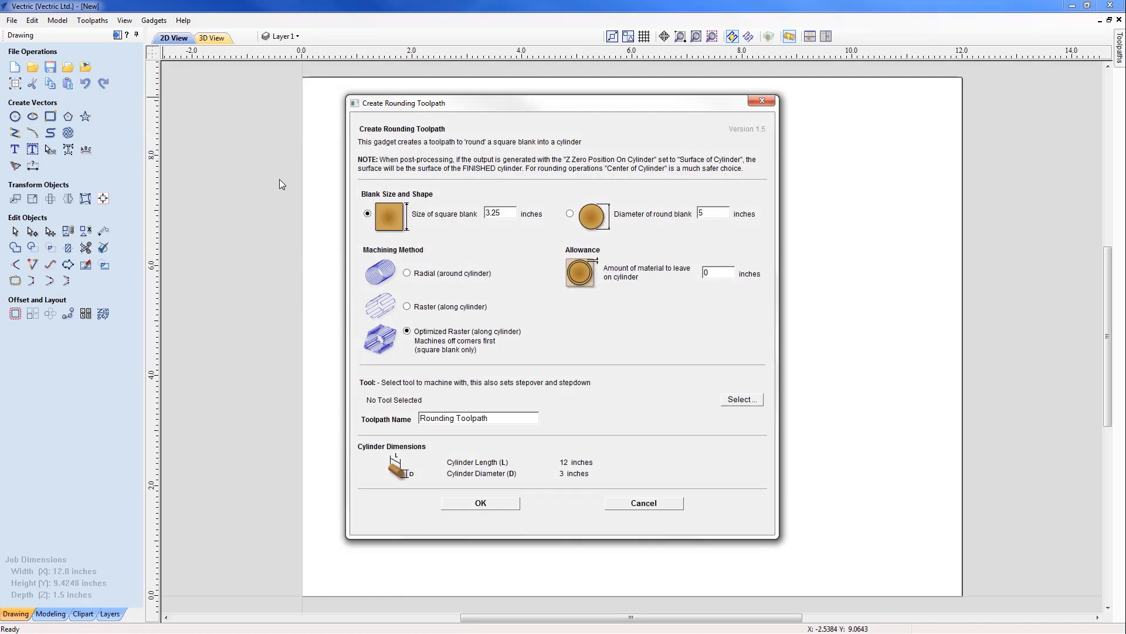
{"action": "mouse_move", "coordinate": [417, 207]}
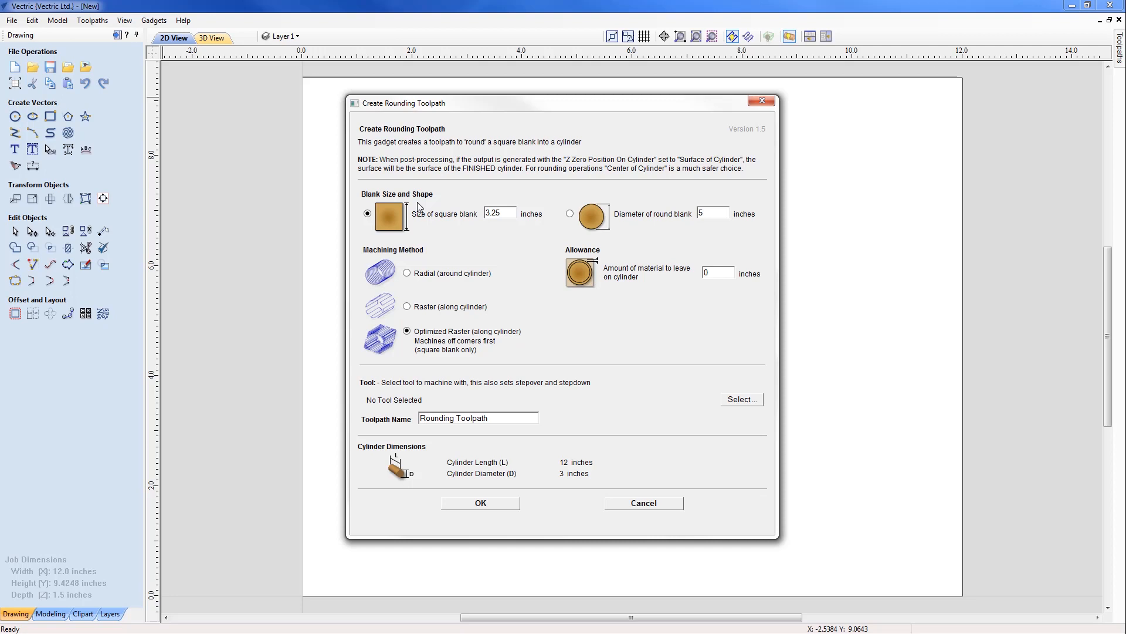
{"action": "mouse_move", "coordinate": [432, 214]}
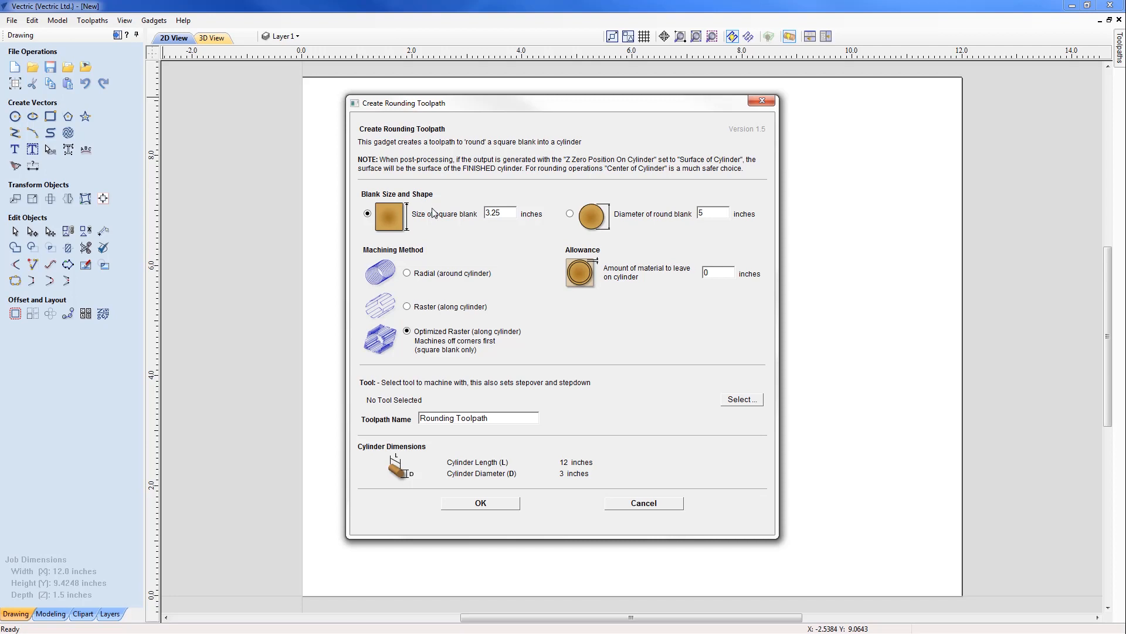
{"action": "mouse_move", "coordinate": [371, 203]}
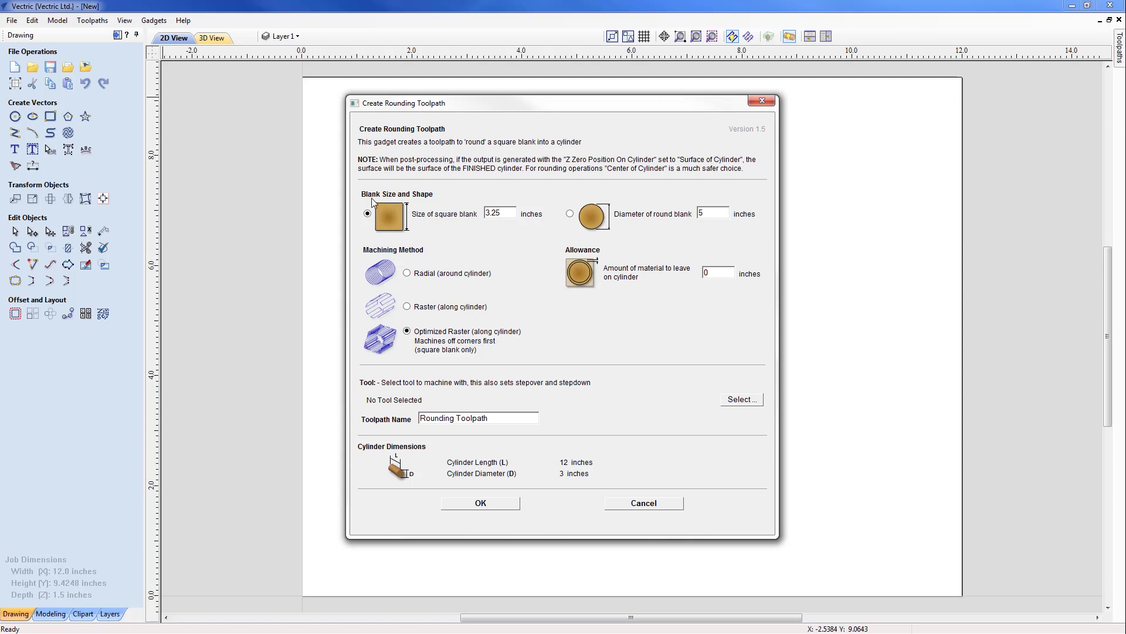
{"action": "mouse_move", "coordinate": [568, 228]}
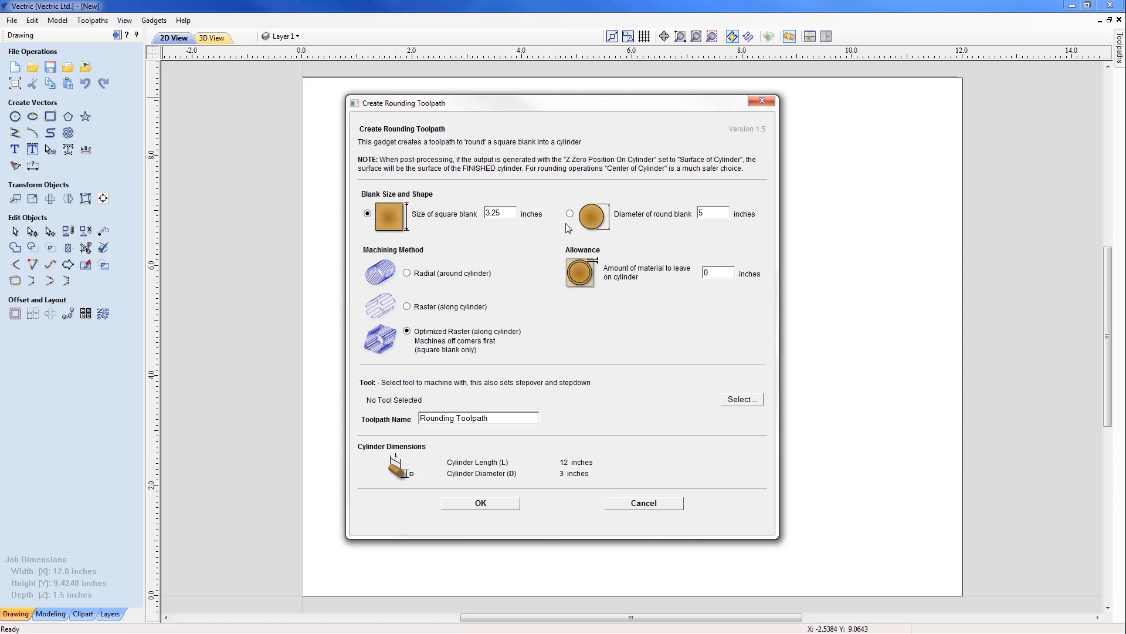
{"action": "mouse_move", "coordinate": [609, 228]}
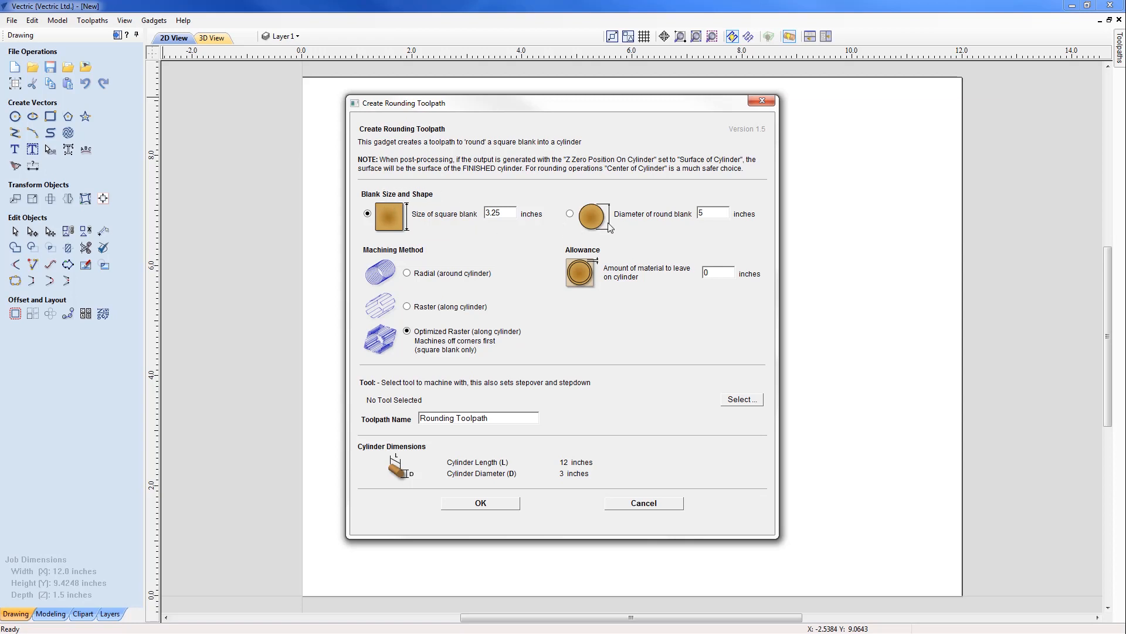
{"action": "mouse_move", "coordinate": [629, 224]}
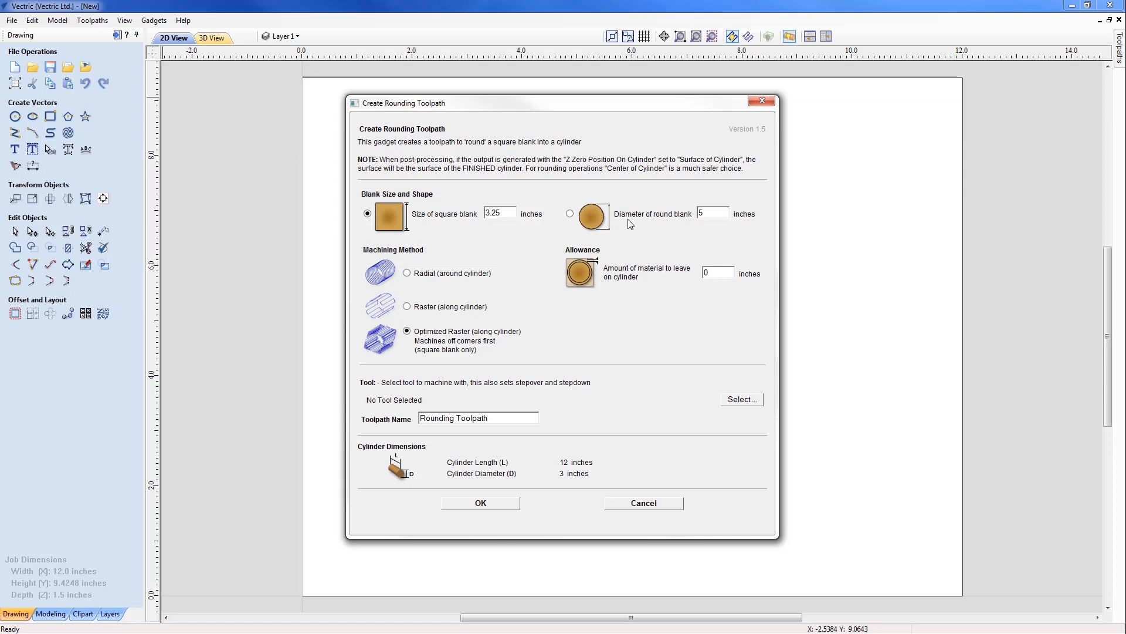
{"action": "mouse_move", "coordinate": [630, 217]}
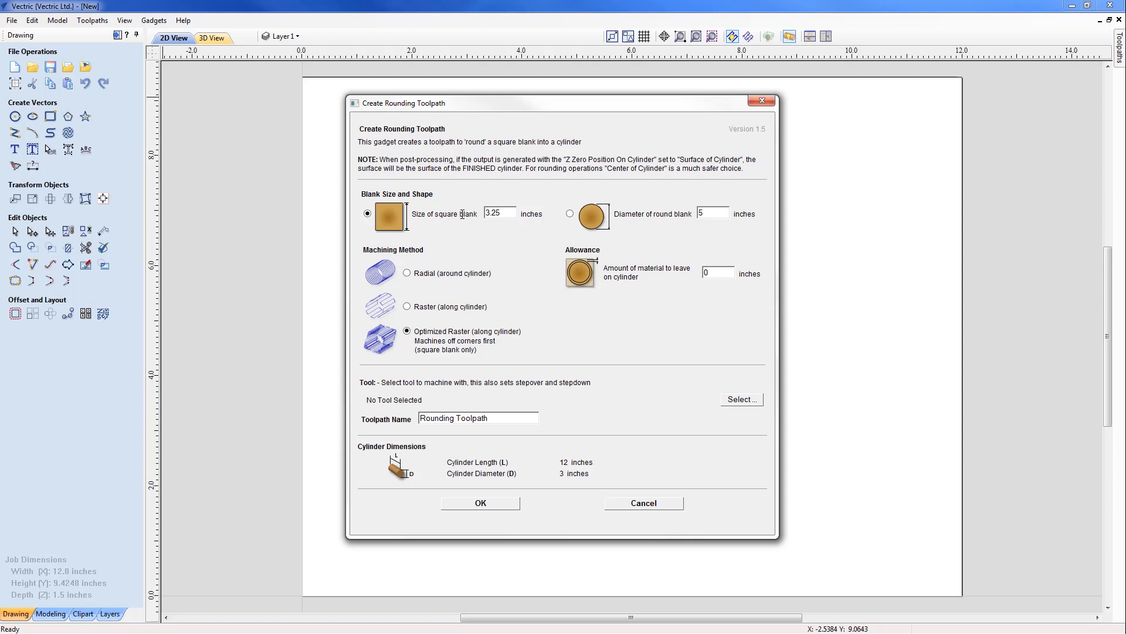
{"action": "mouse_move", "coordinate": [467, 223]}
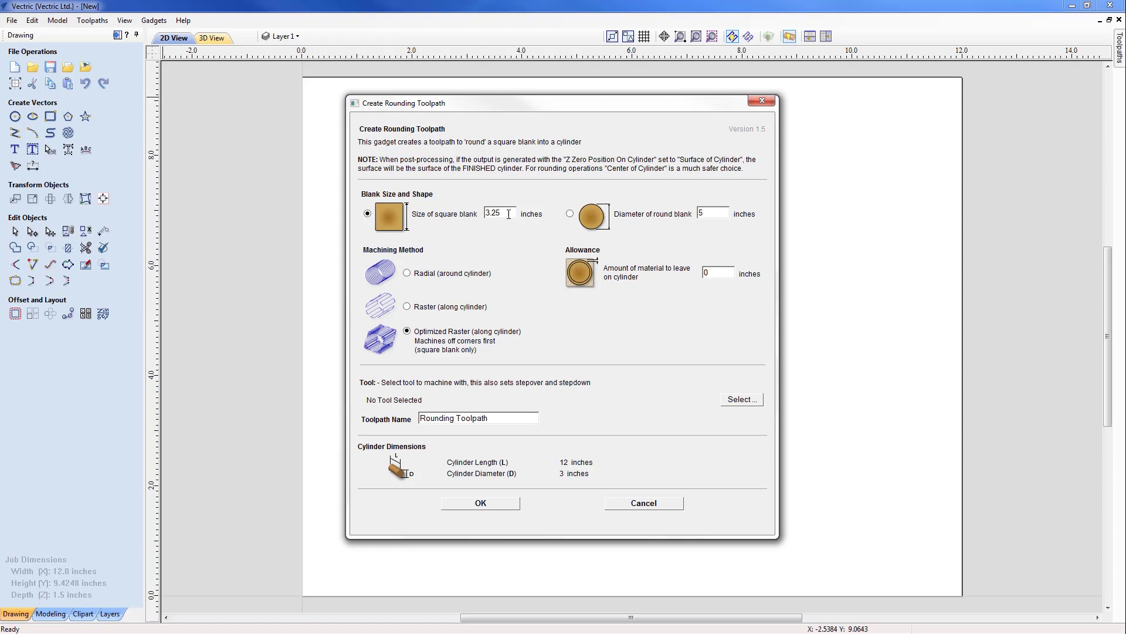
{"action": "mouse_move", "coordinate": [391, 249]}
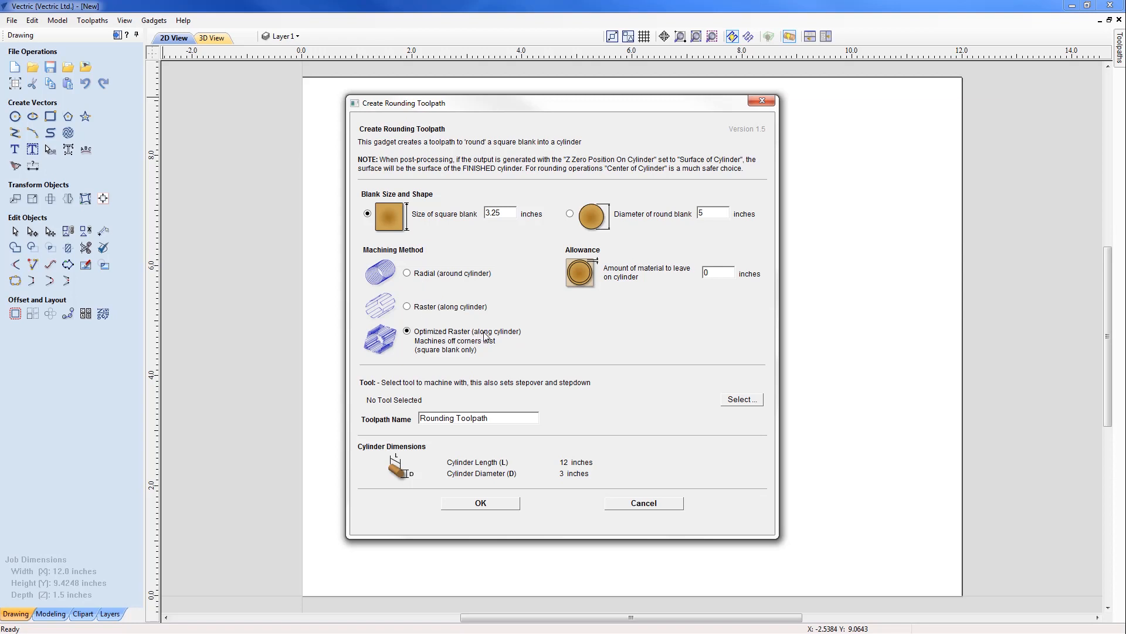
{"action": "mouse_move", "coordinate": [499, 353]}
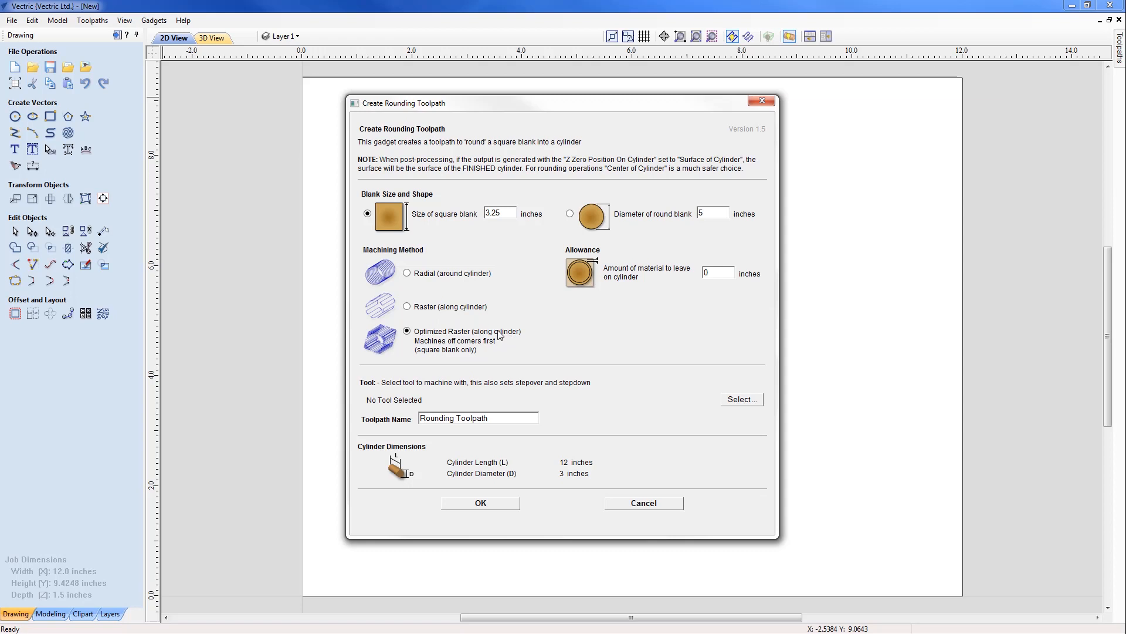
{"action": "mouse_move", "coordinate": [514, 336]}
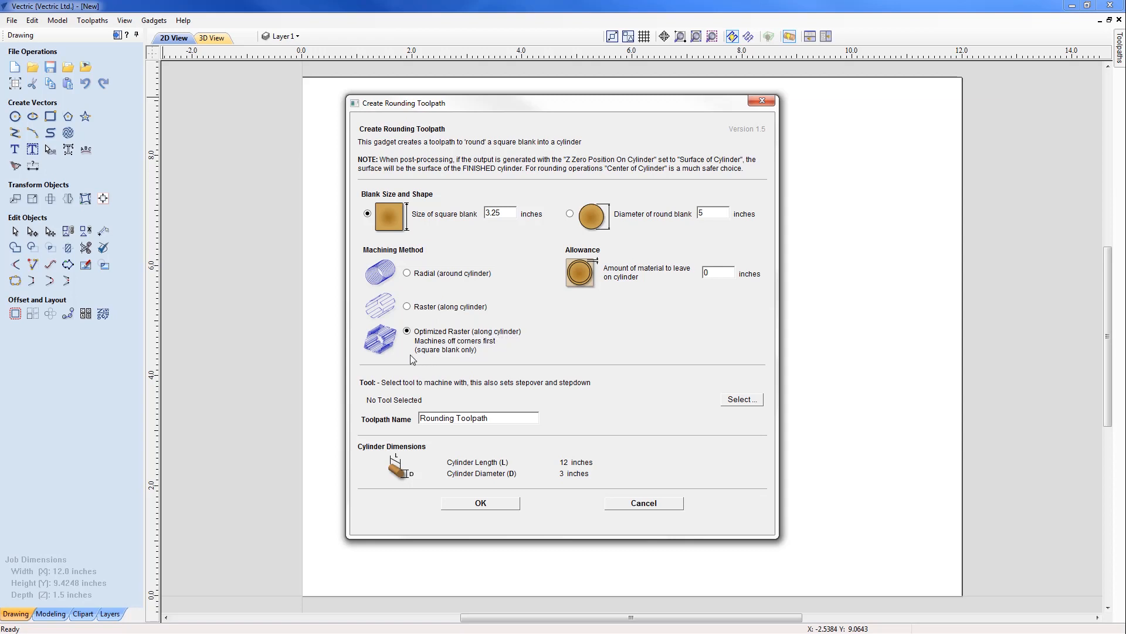
{"action": "mouse_move", "coordinate": [384, 353]}
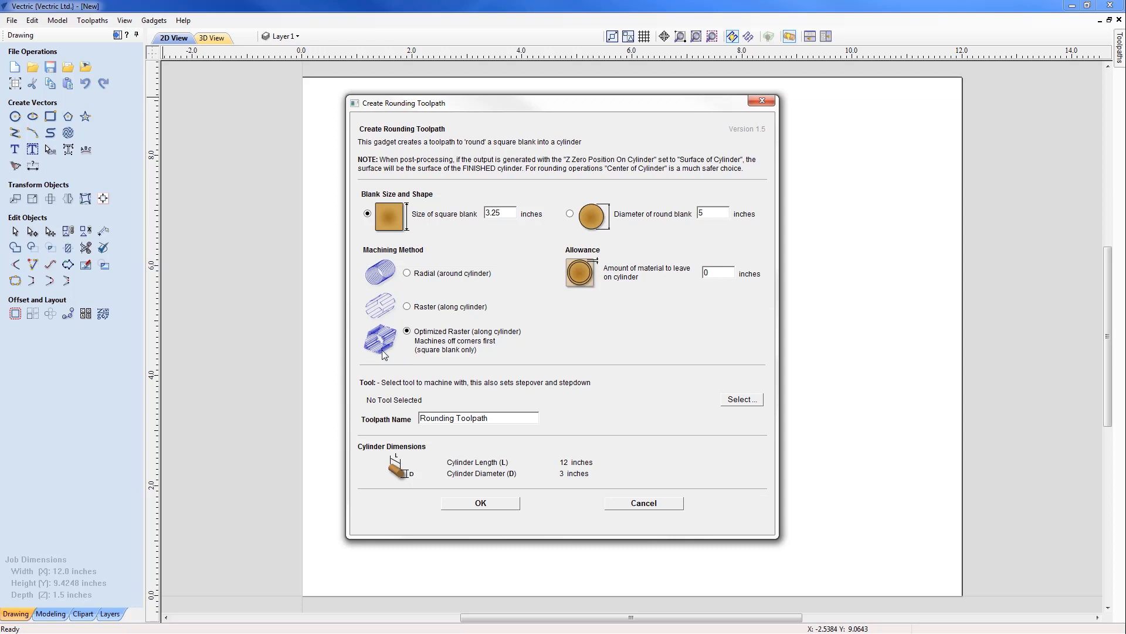
{"action": "mouse_move", "coordinate": [450, 350]}
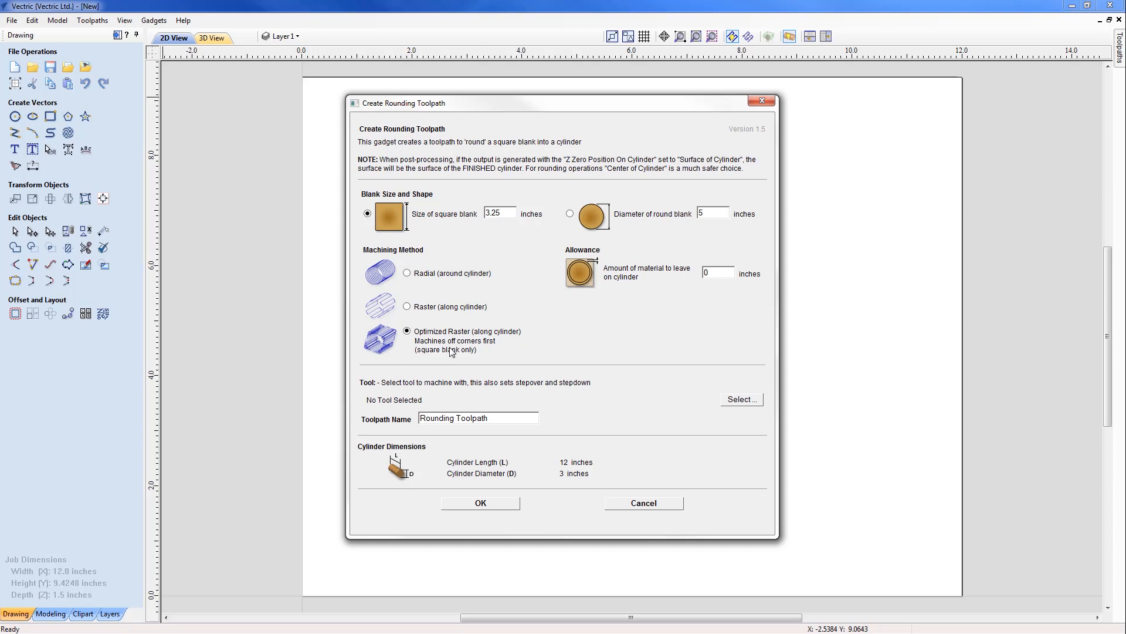
{"action": "mouse_move", "coordinate": [437, 279]}
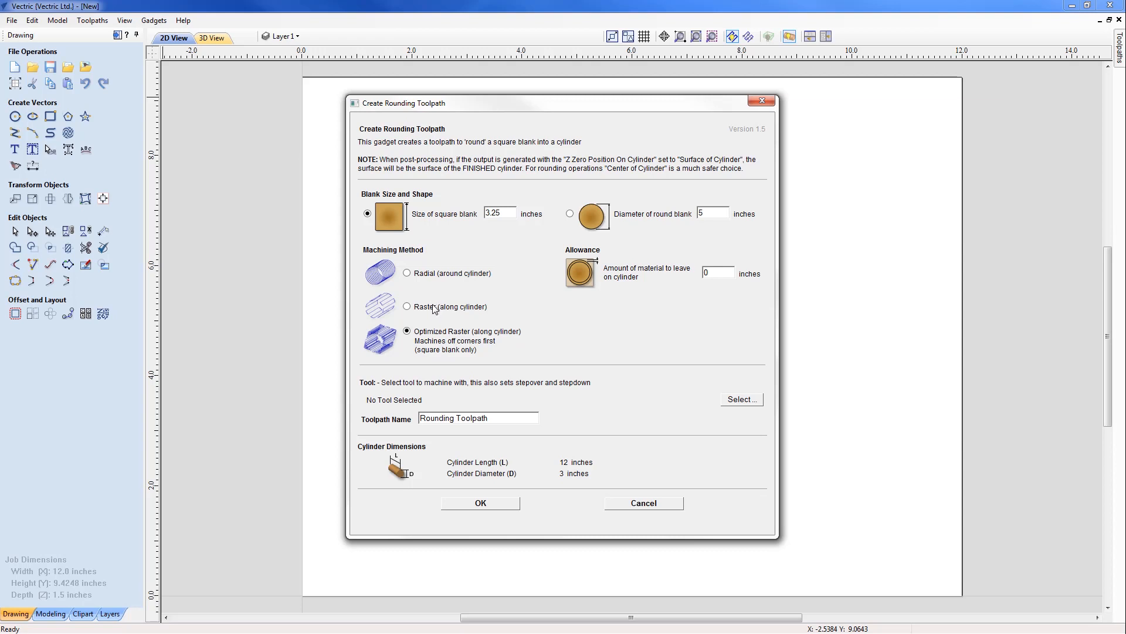
{"action": "mouse_move", "coordinate": [467, 277]}
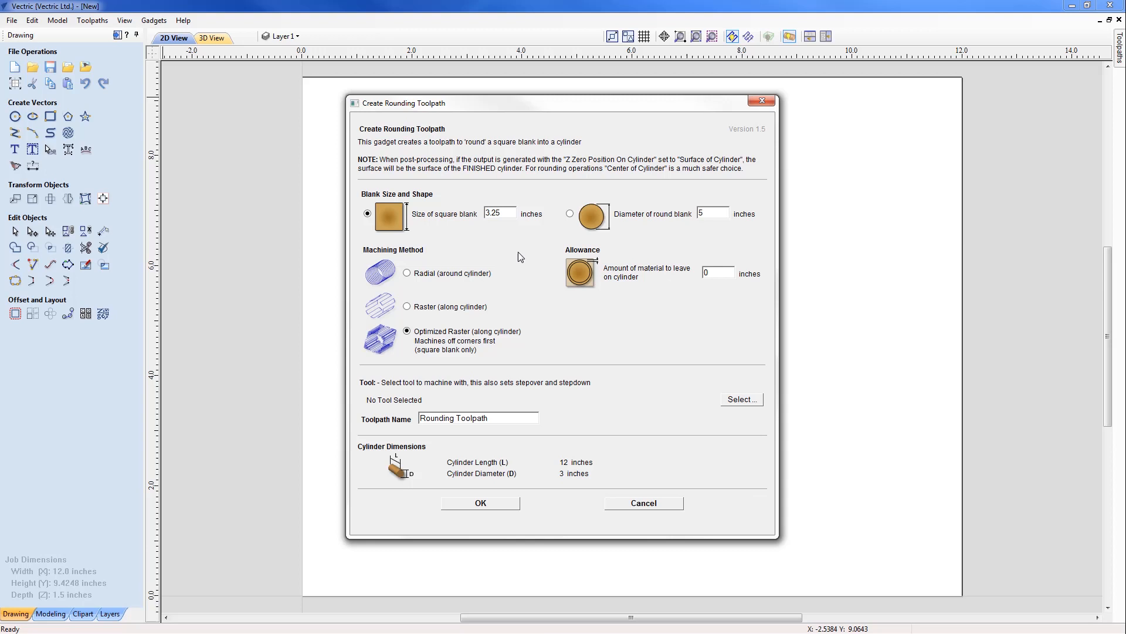
{"action": "mouse_move", "coordinate": [622, 226]}
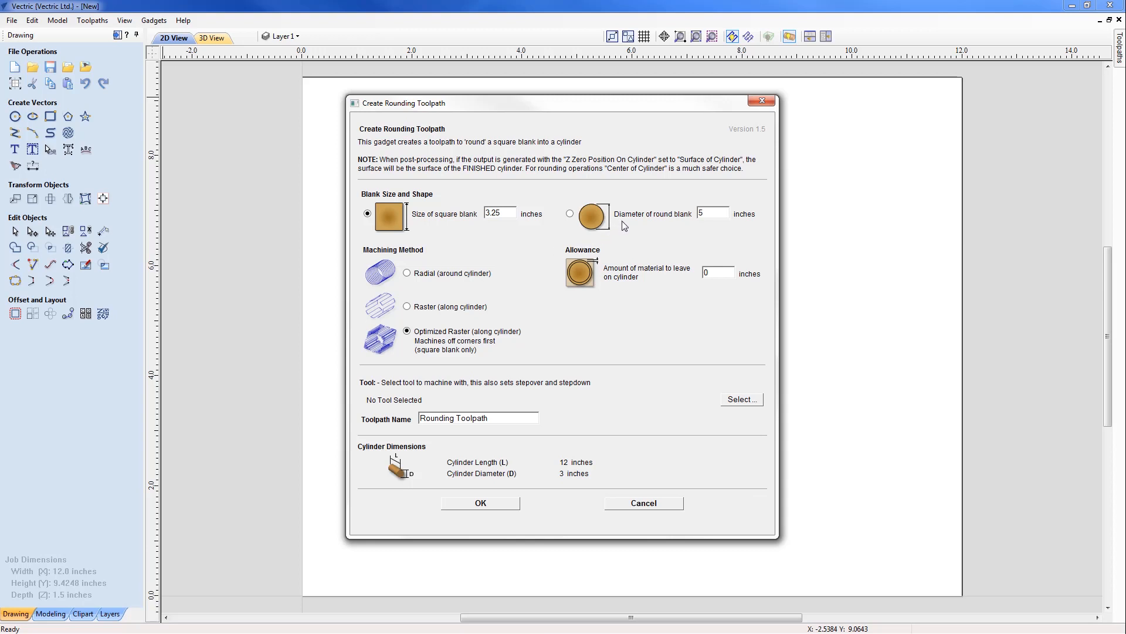
{"action": "mouse_move", "coordinate": [667, 277]}
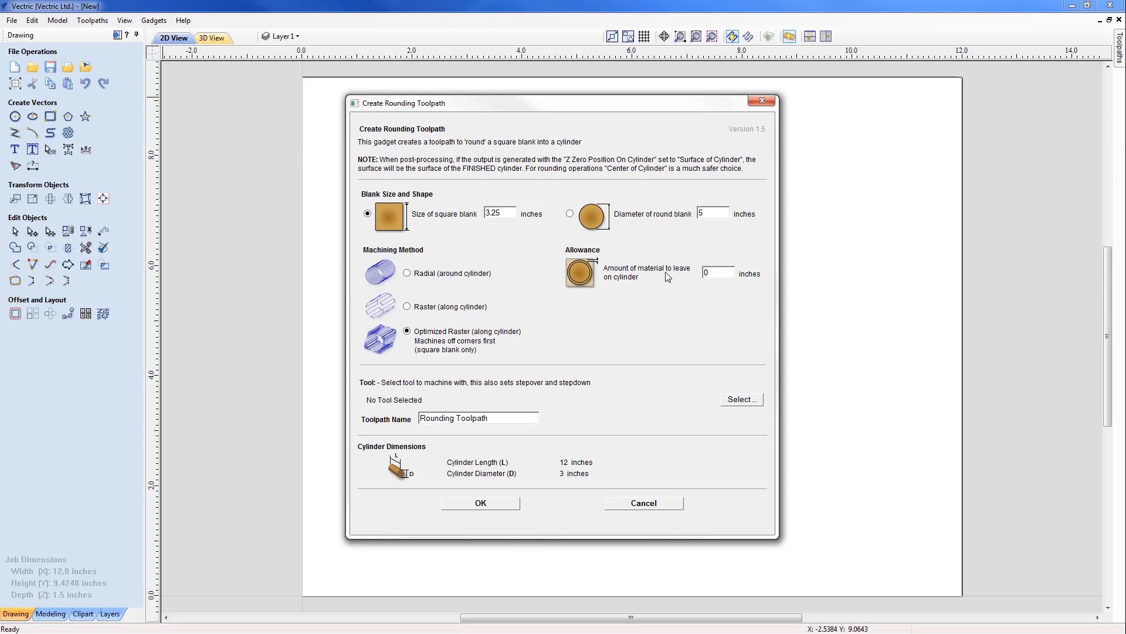
{"action": "mouse_move", "coordinate": [656, 296]}
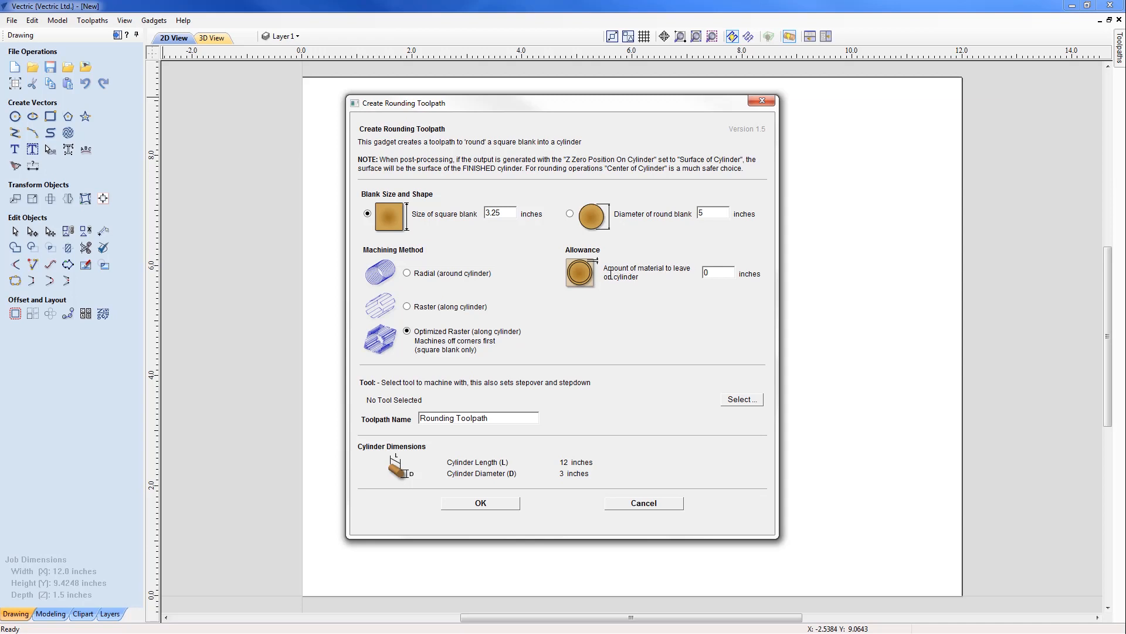
{"action": "mouse_move", "coordinate": [604, 268]}
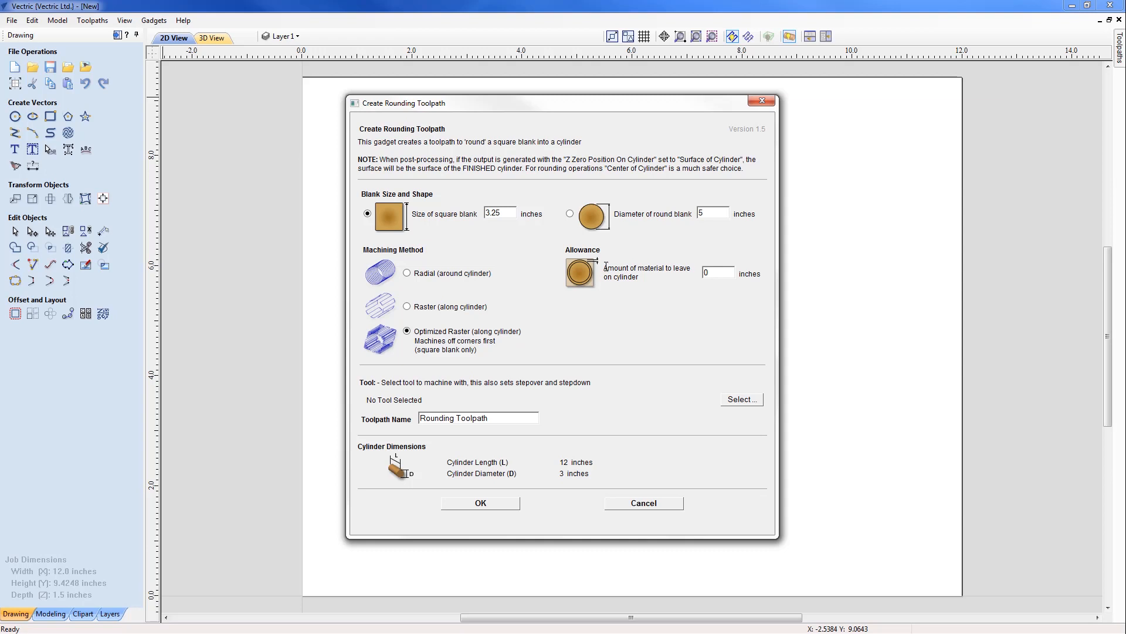
{"action": "mouse_move", "coordinate": [582, 249]}
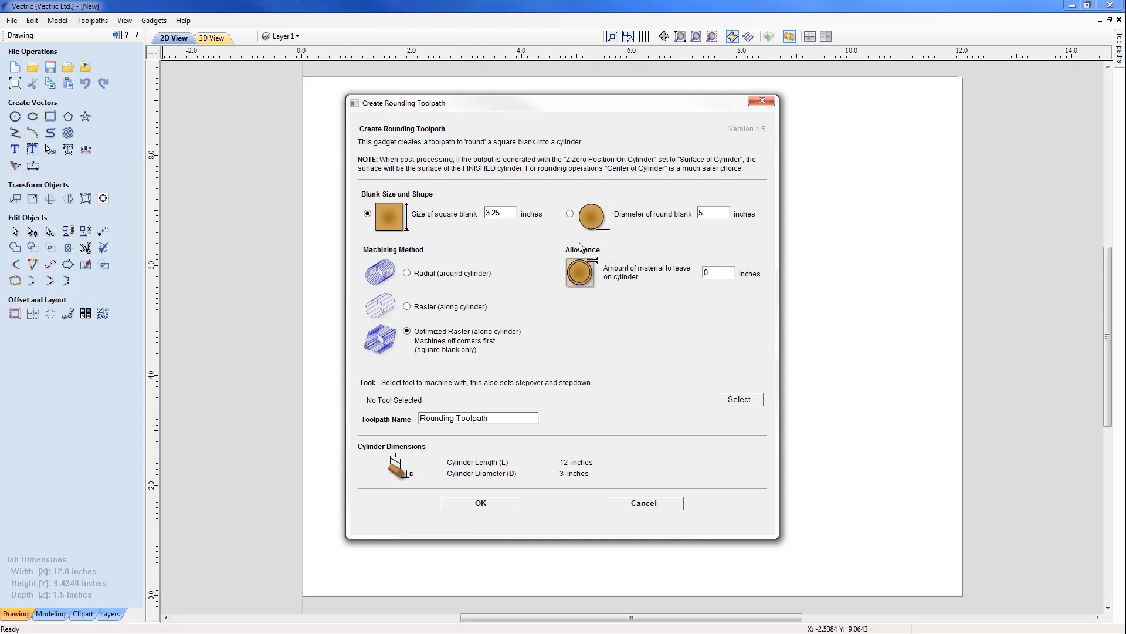
{"action": "mouse_move", "coordinate": [621, 289]}
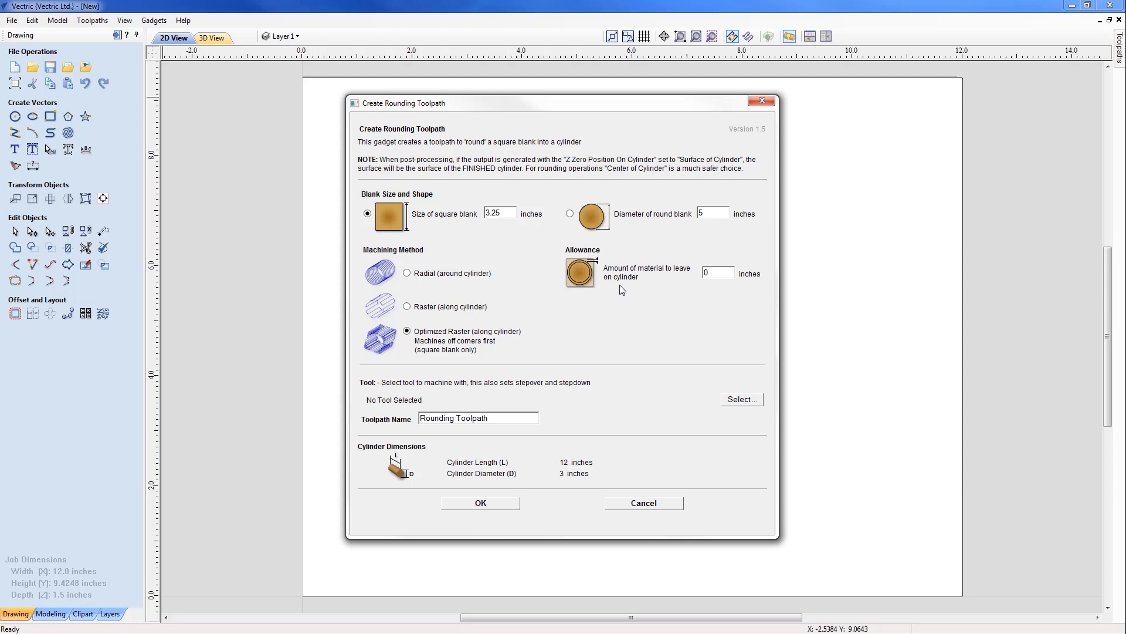
{"action": "mouse_move", "coordinate": [589, 309]}
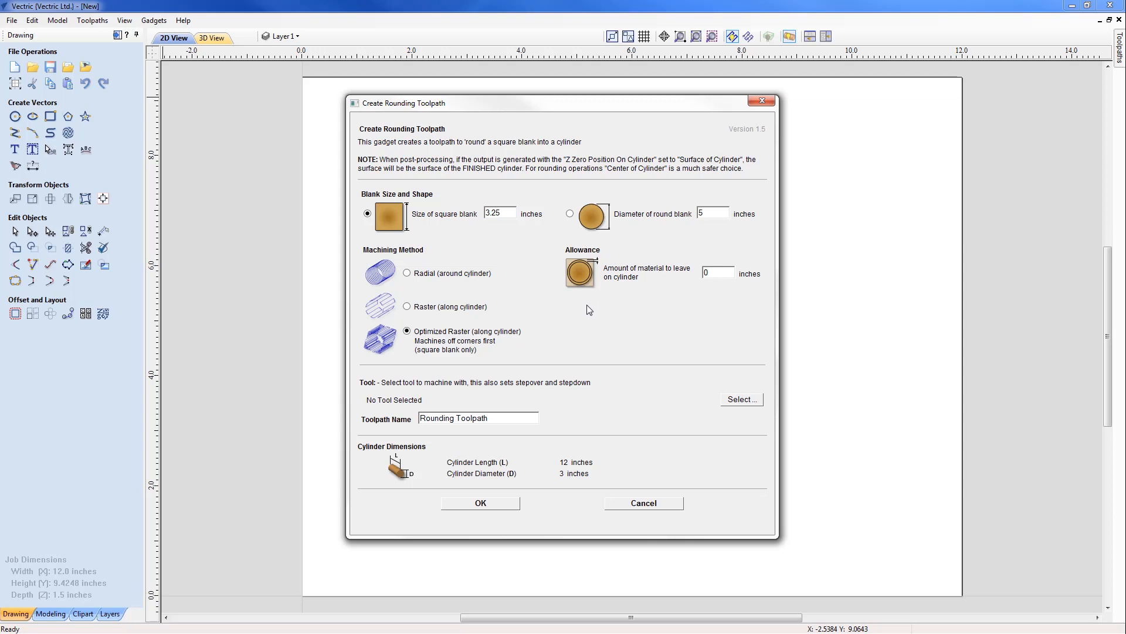
{"action": "mouse_move", "coordinate": [579, 325]}
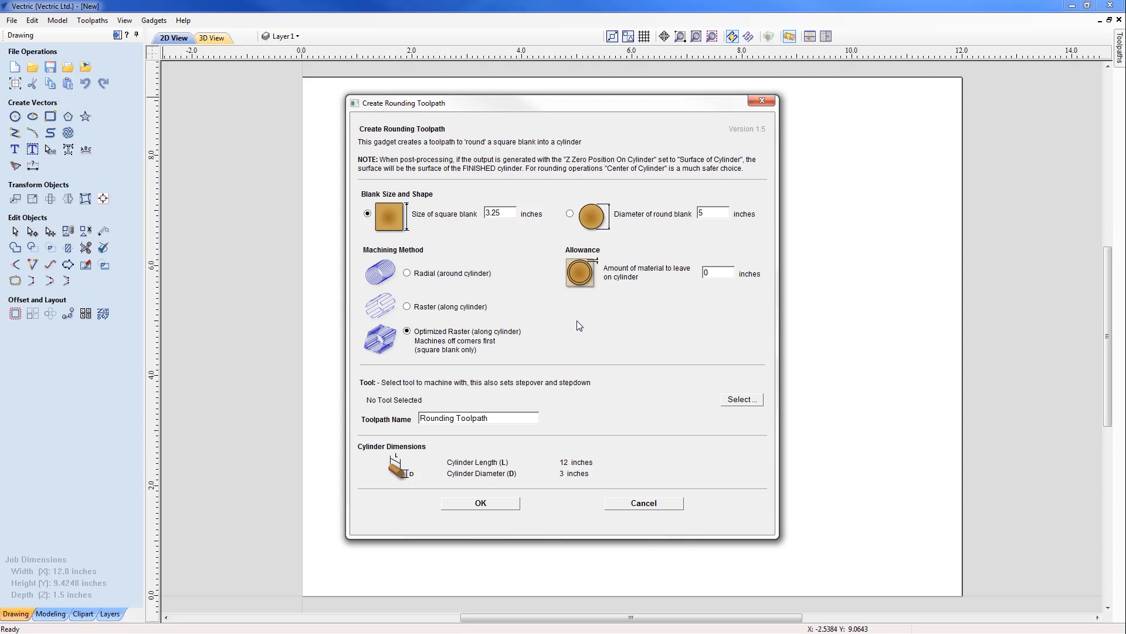
{"action": "mouse_move", "coordinate": [386, 391]}
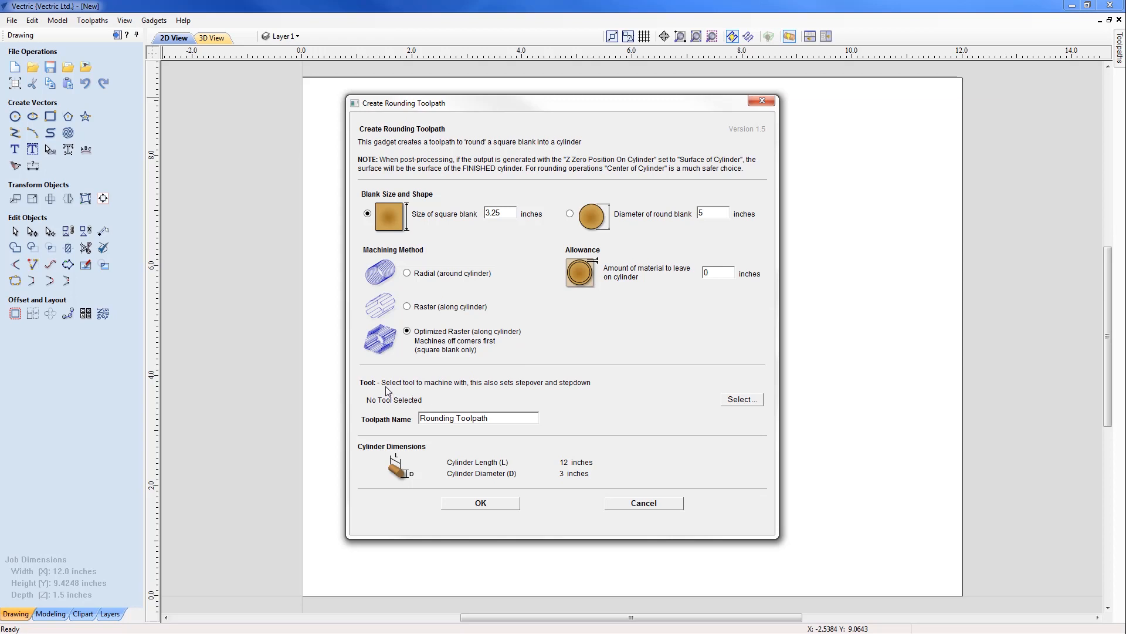
{"action": "mouse_move", "coordinate": [565, 400]}
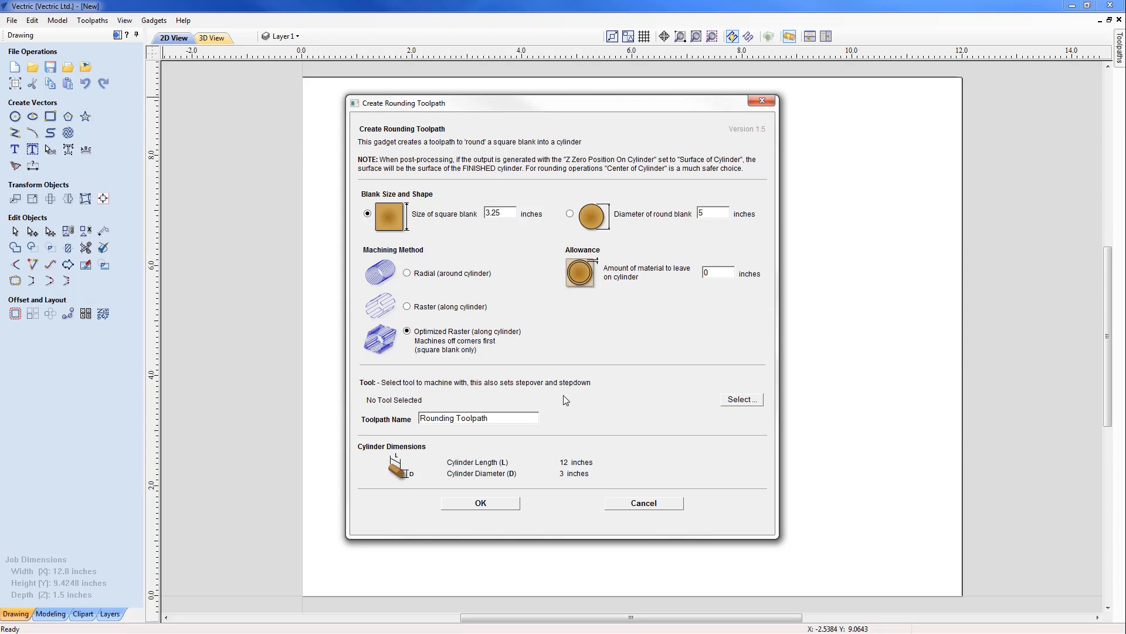
Set a 3.25-inch square blank, Optimized Raster machining and 0 allowance
{"action": "double_click", "coordinate": [393, 400]}
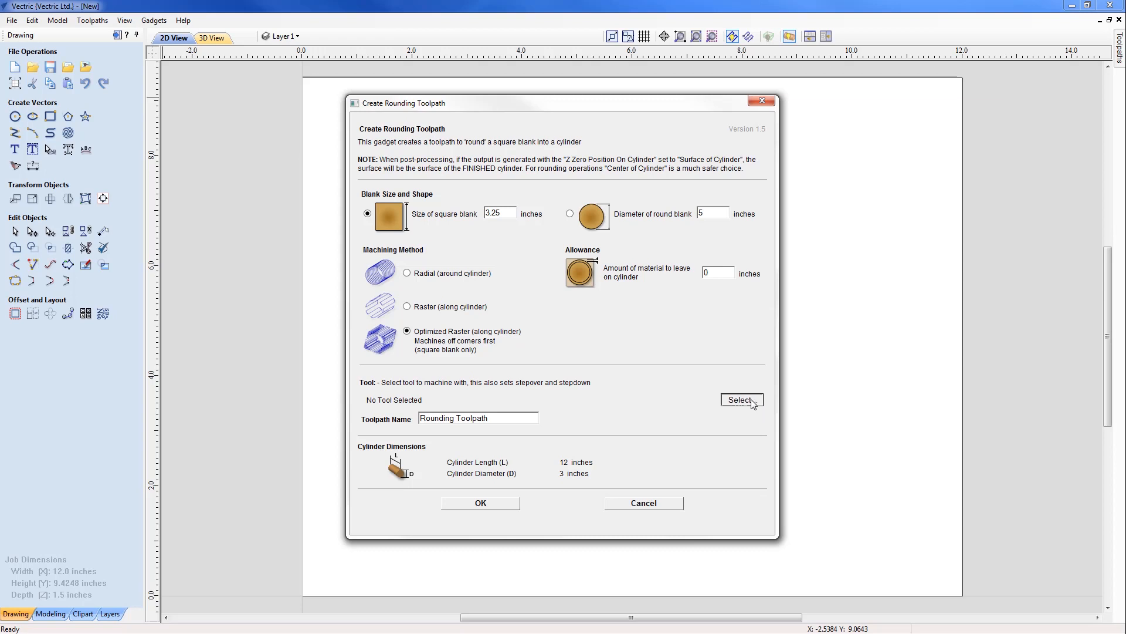
Assign the 1/4-inch End Mill from the Tool Database as the rounding tool
{"action": "left_click", "coordinate": [741, 399]}
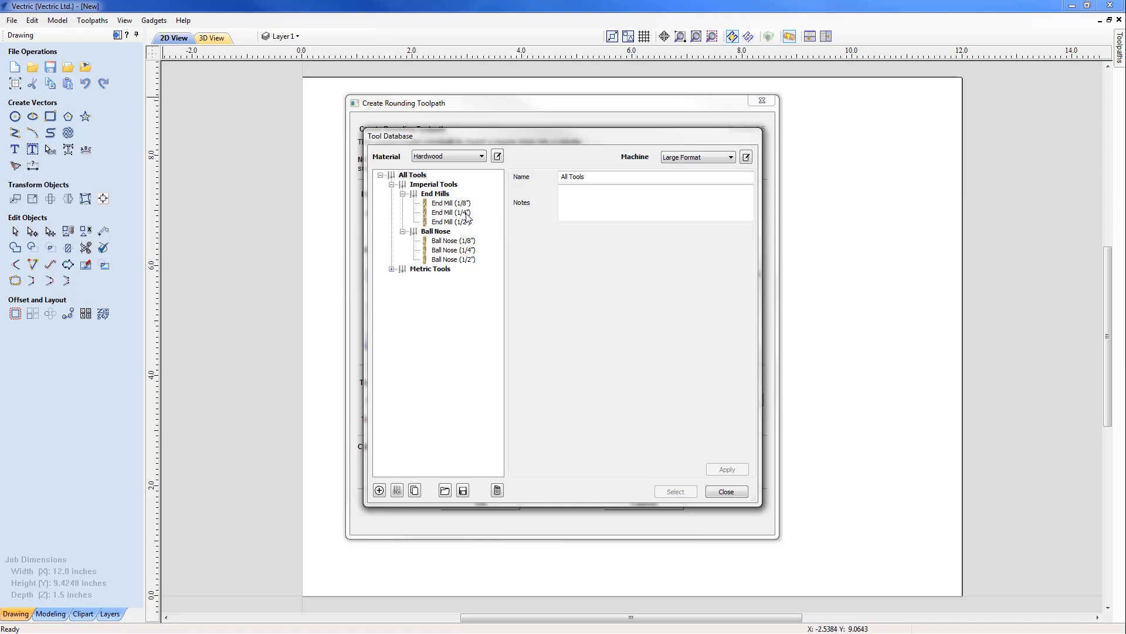
{"action": "left_click", "coordinate": [450, 212]}
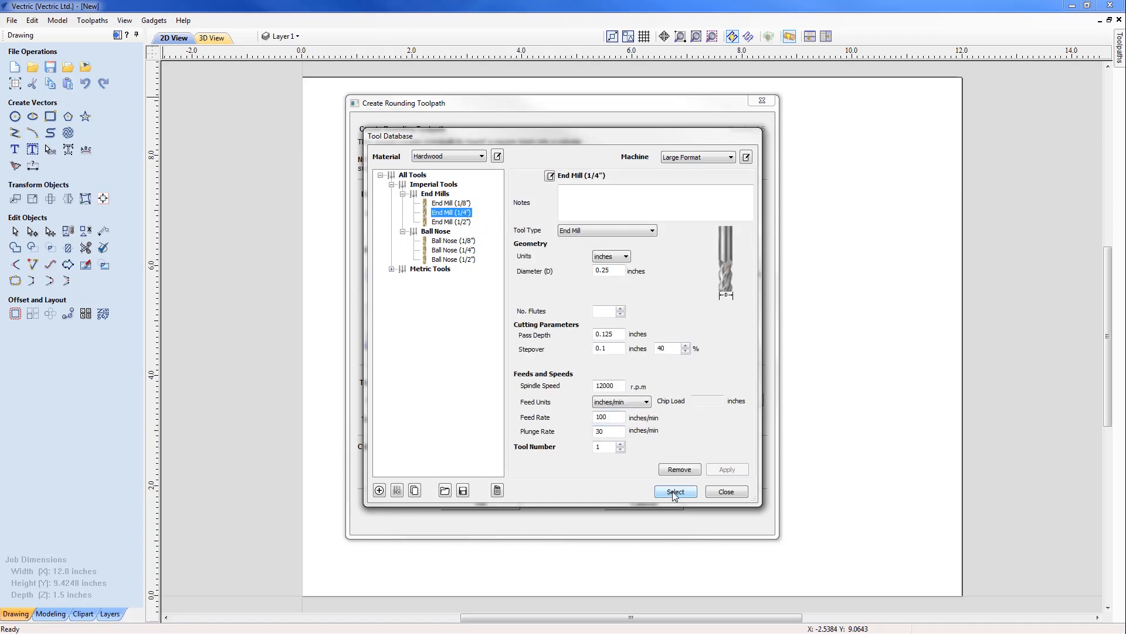
{"action": "left_click", "coordinate": [676, 491]}
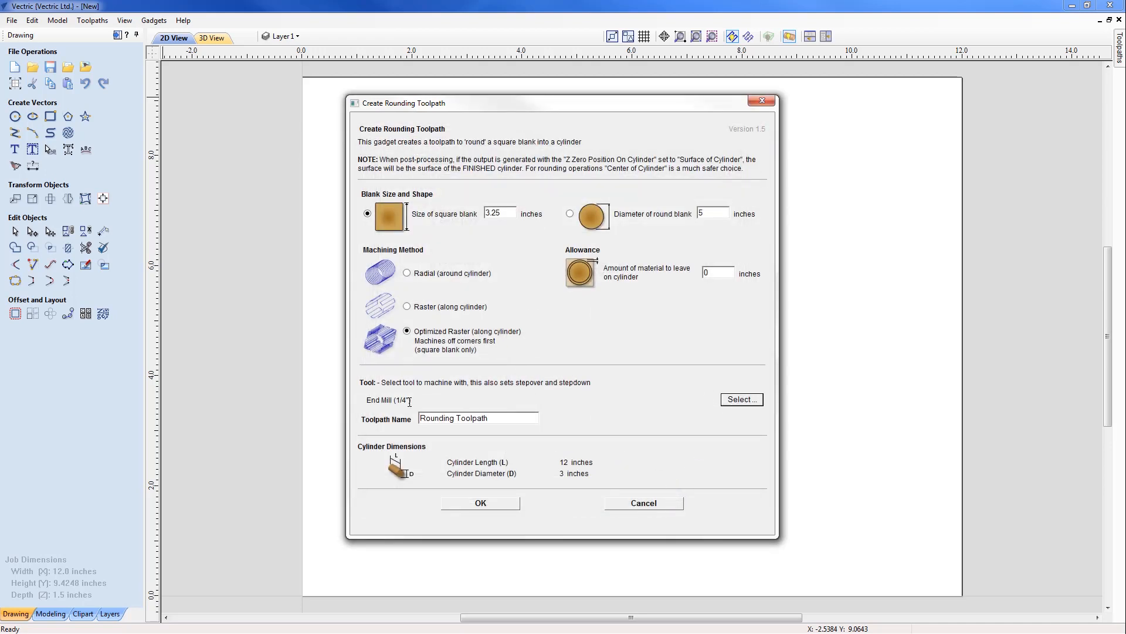
{"action": "mouse_move", "coordinate": [549, 551]}
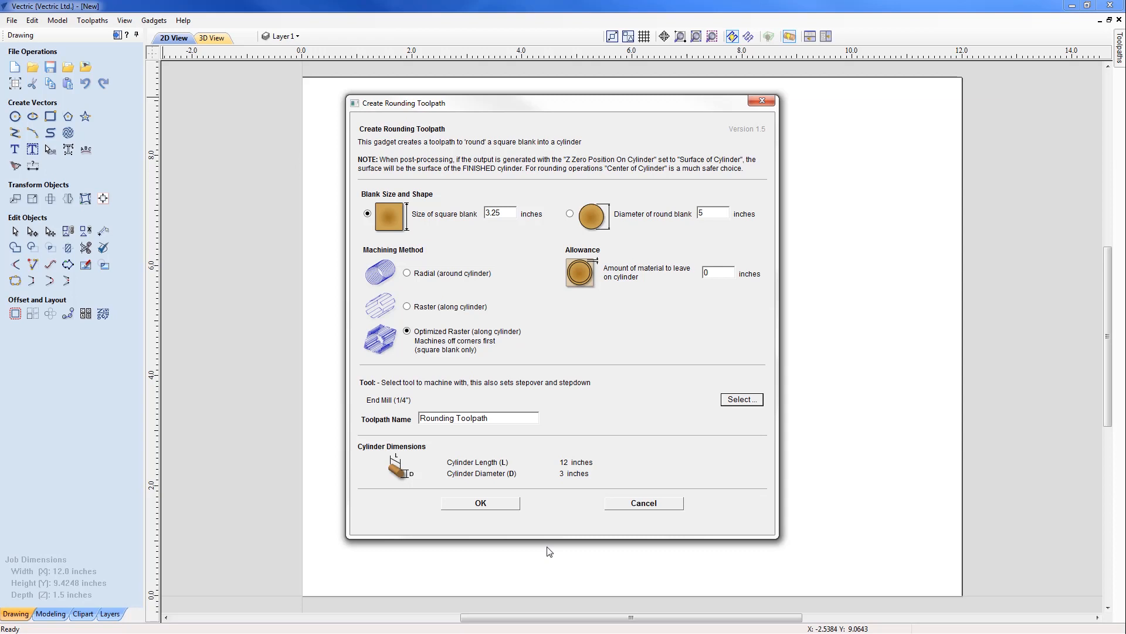
{"action": "mouse_move", "coordinate": [525, 516]}
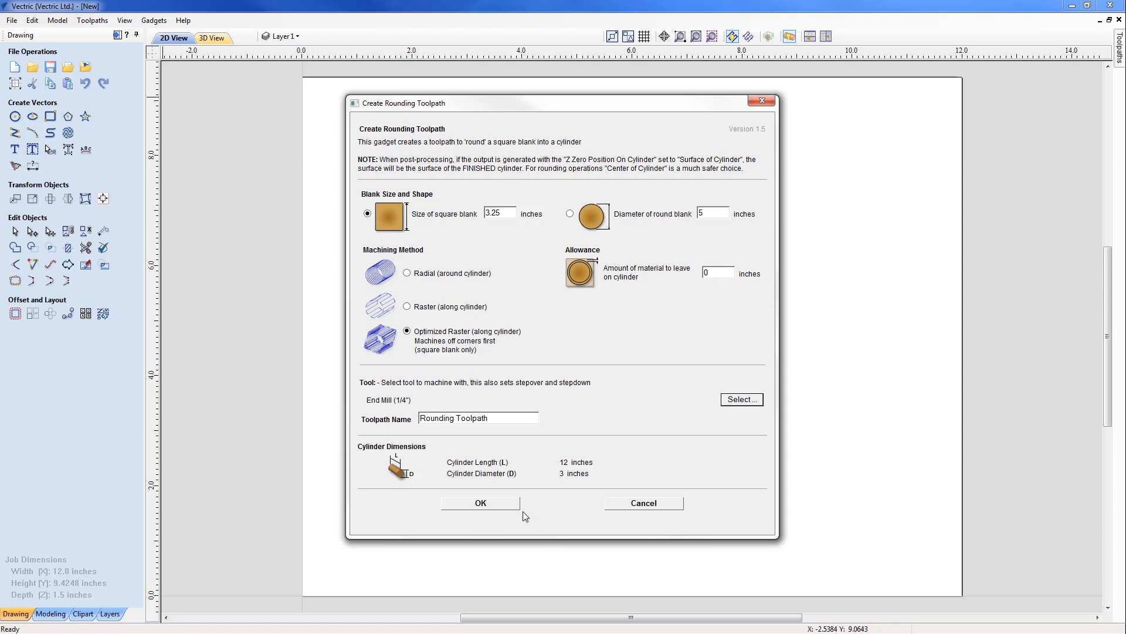
{"action": "mouse_move", "coordinate": [503, 508]}
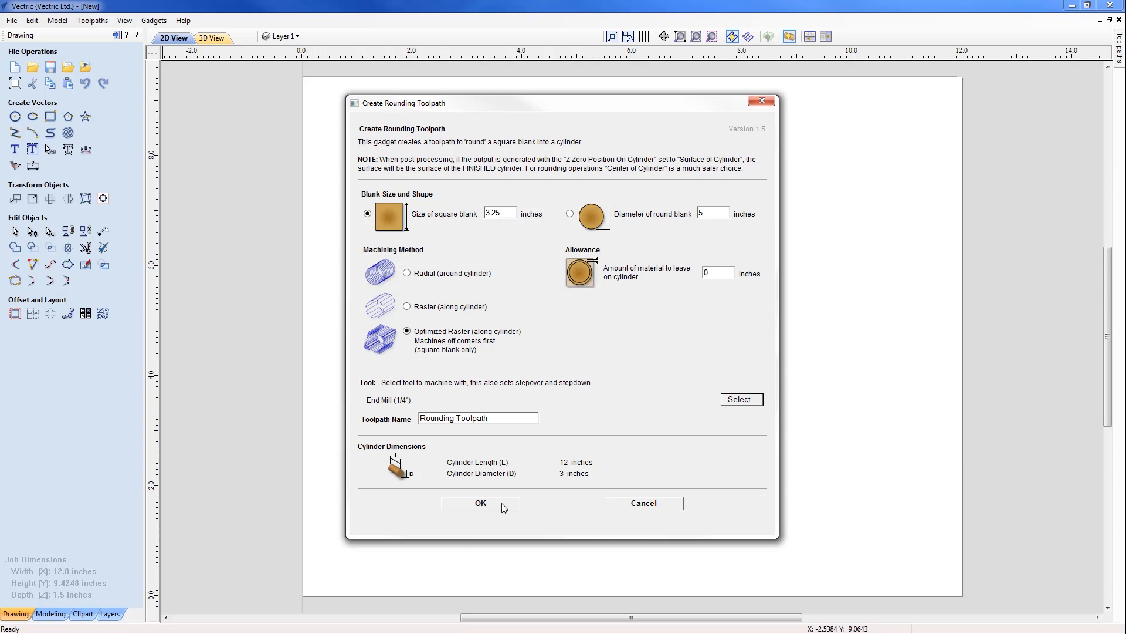
Accept the rounding gadget settings to generate the Rounding Toolpath
{"action": "left_click", "coordinate": [480, 502]}
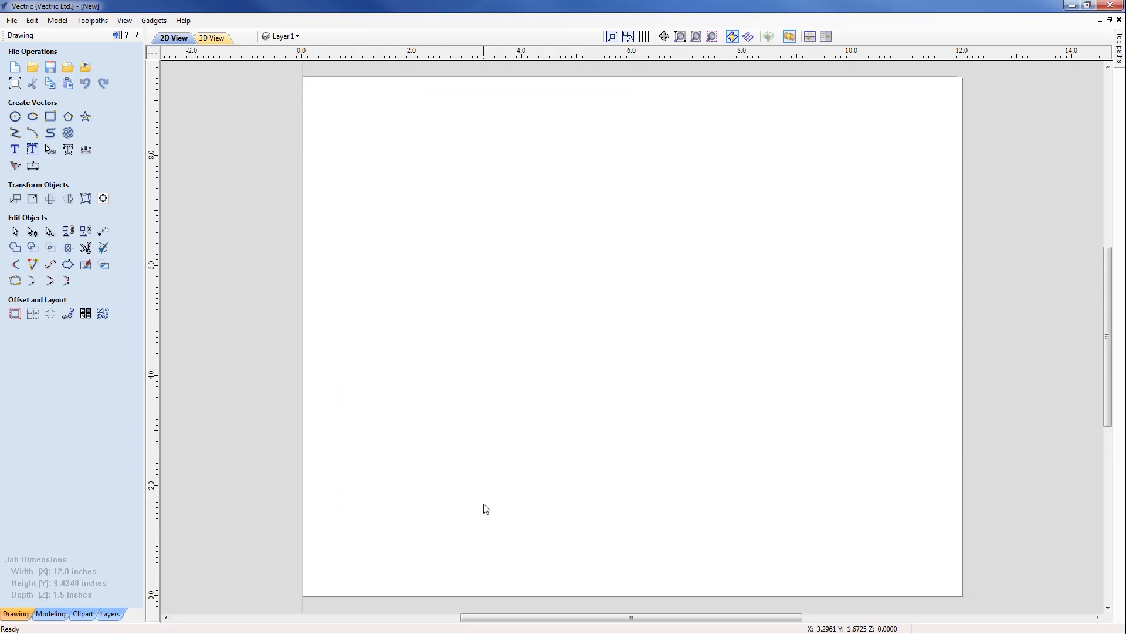
{"action": "mouse_move", "coordinate": [163, 166]}
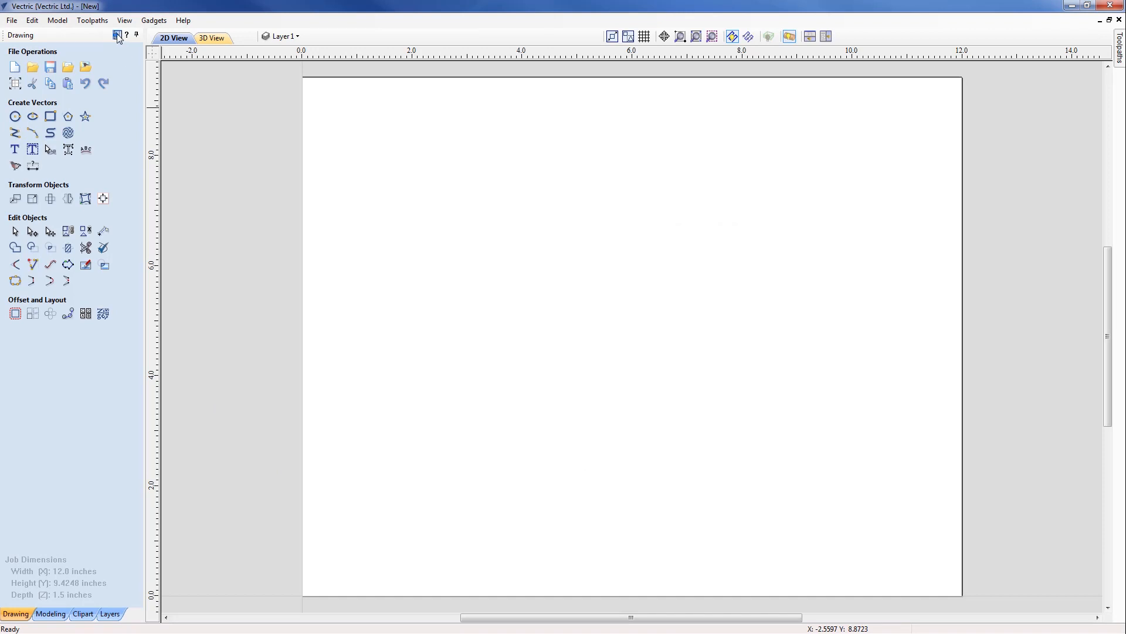
{"action": "mouse_move", "coordinate": [115, 36]}
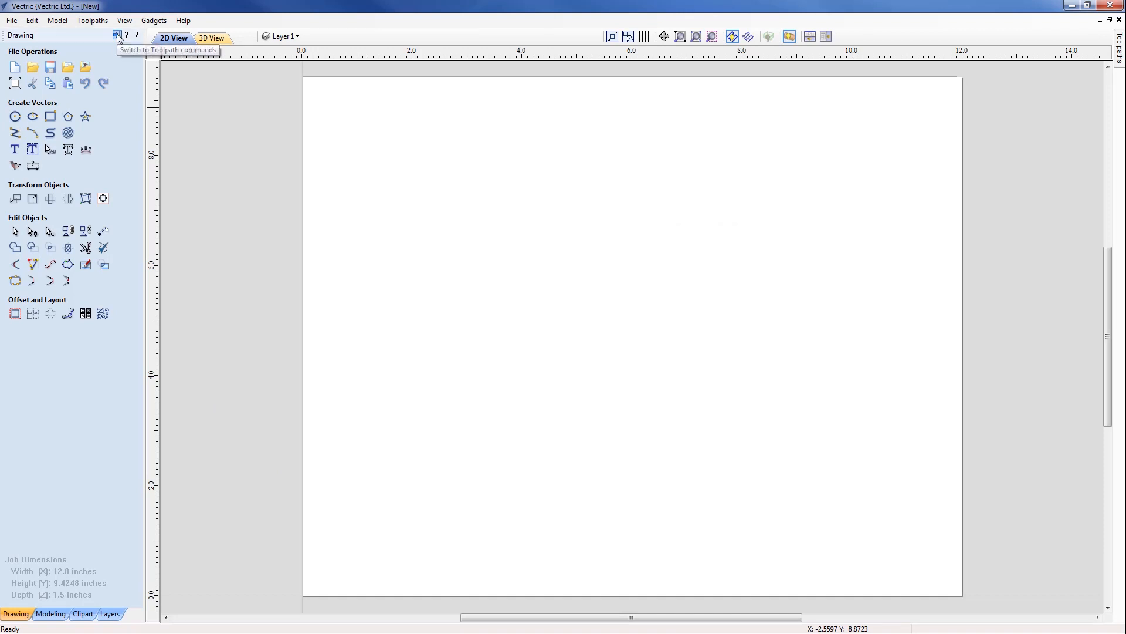
Set the material to a 3.0-inch diameter cylinder zeroed at its center
{"action": "left_click", "coordinate": [113, 36]}
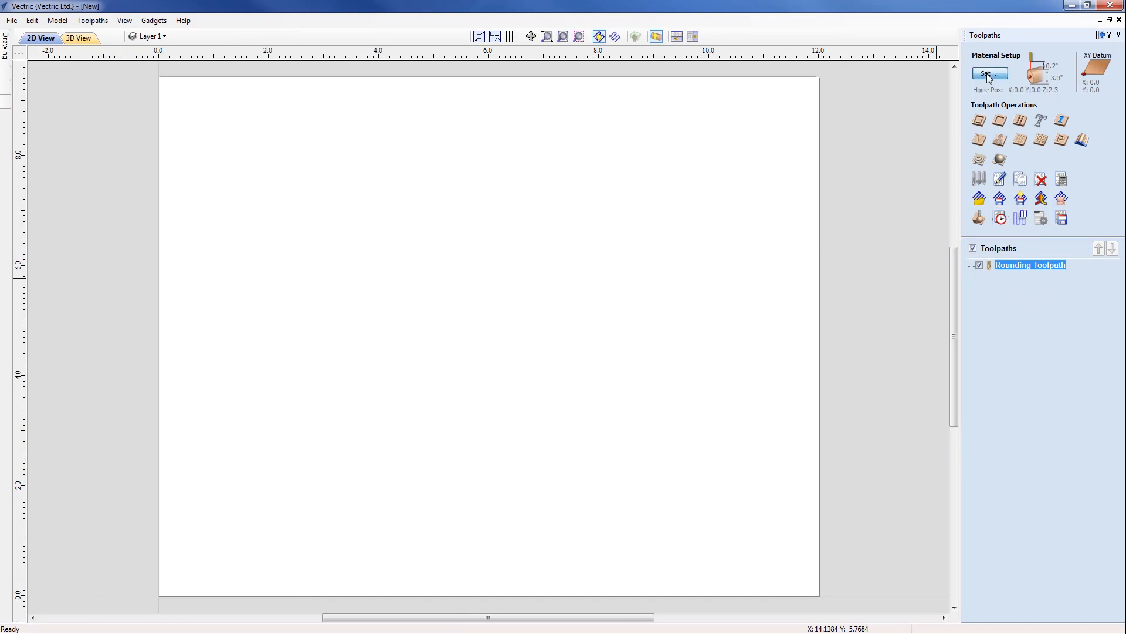
{"action": "left_click", "coordinate": [990, 73]}
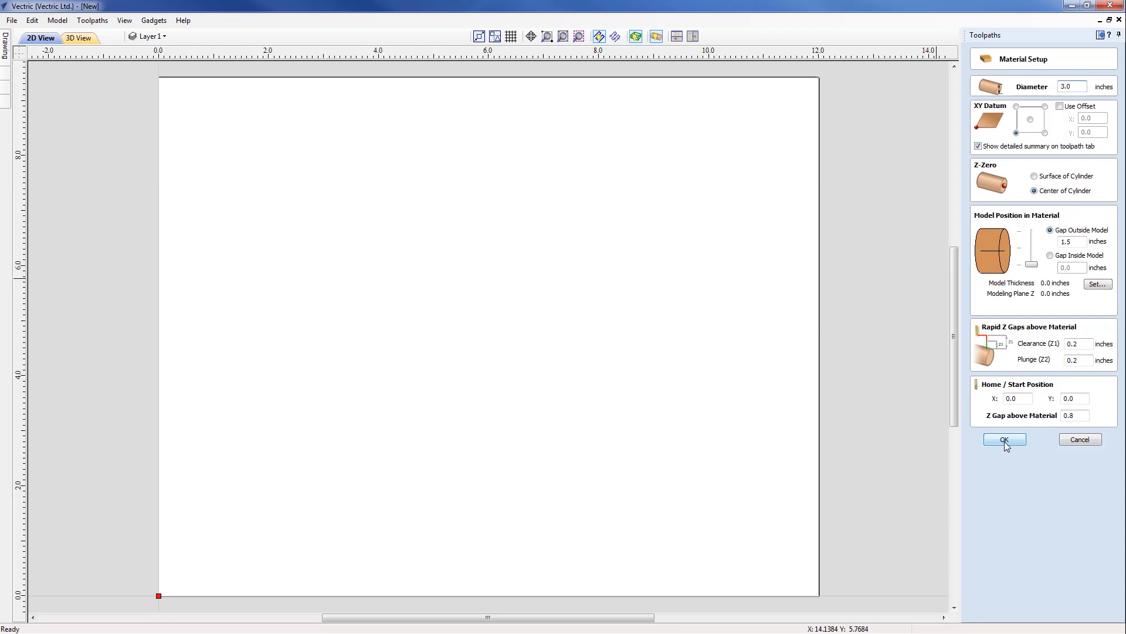
{"action": "left_click", "coordinate": [1004, 439]}
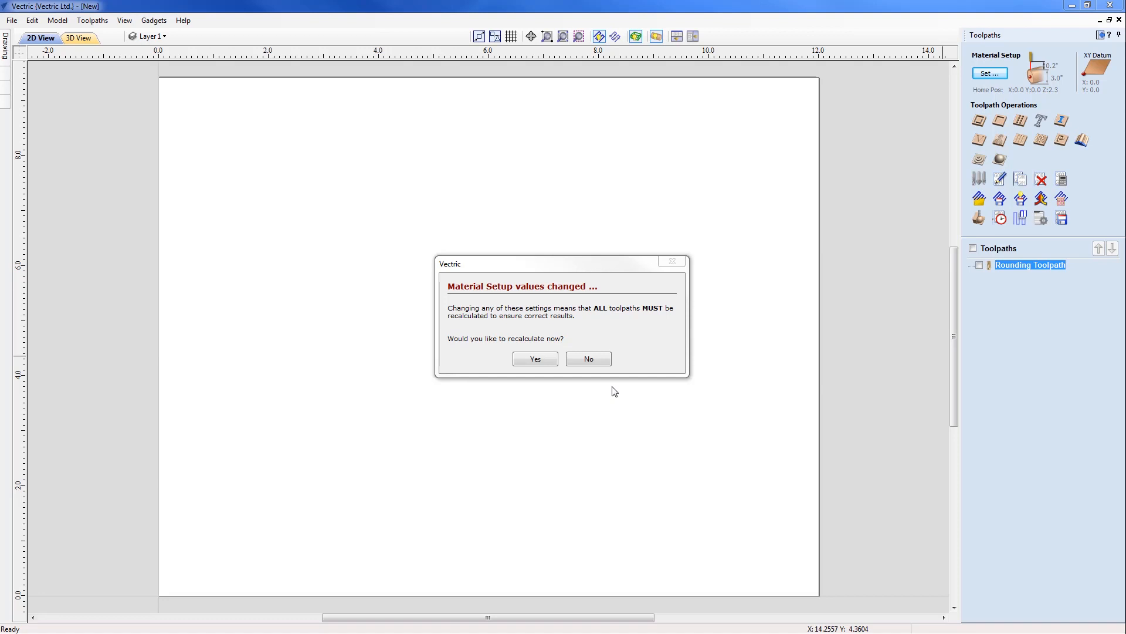
{"action": "mouse_move", "coordinate": [587, 391]}
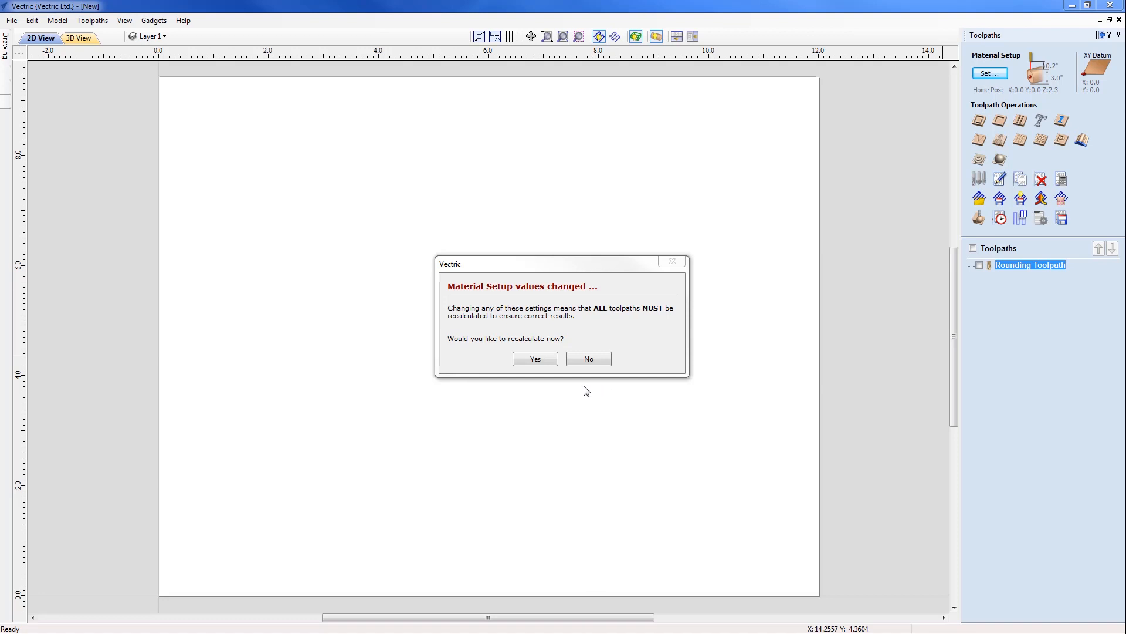
{"action": "mouse_move", "coordinate": [573, 381]}
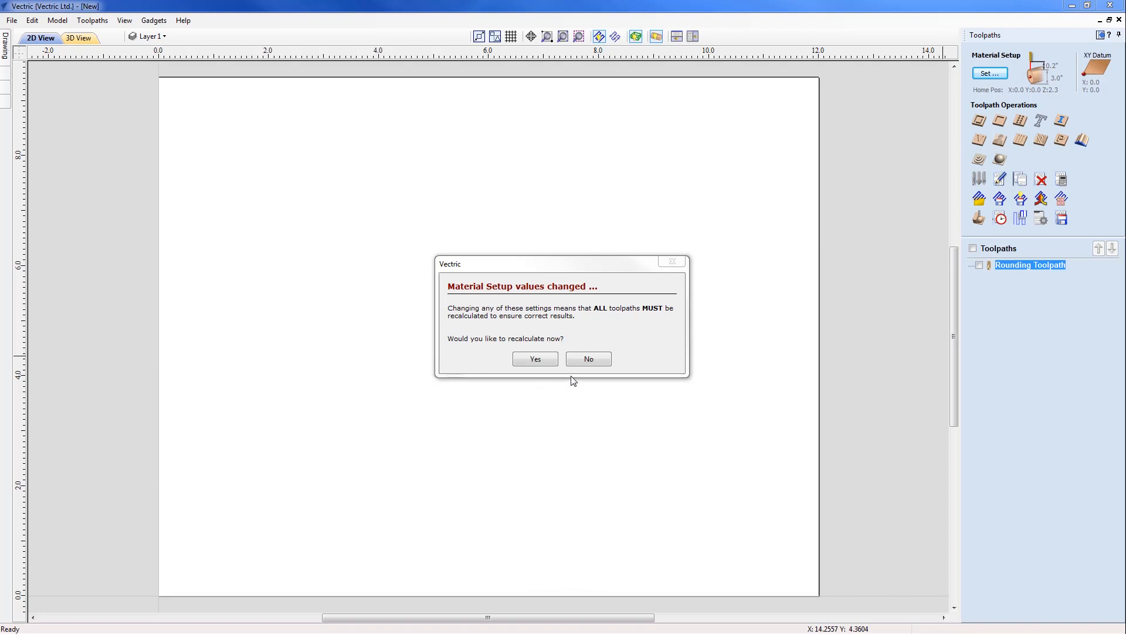
{"action": "mouse_move", "coordinate": [594, 363]}
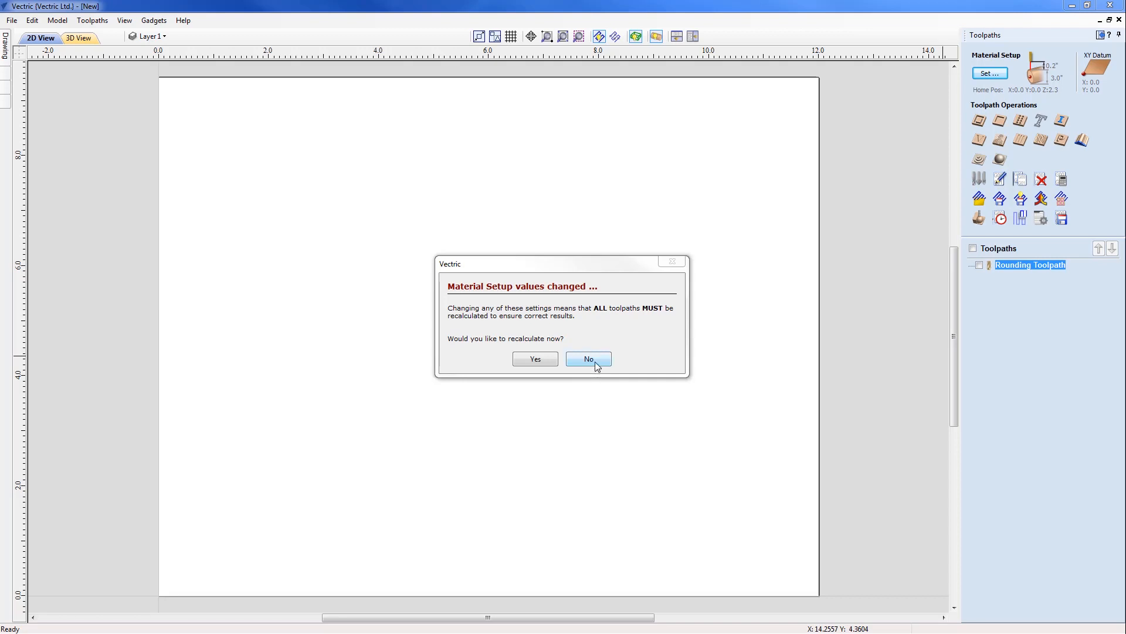
Skip recalculation and preview the Rounding Toolpath passes from the cylinder's end
{"action": "left_click", "coordinate": [589, 358]}
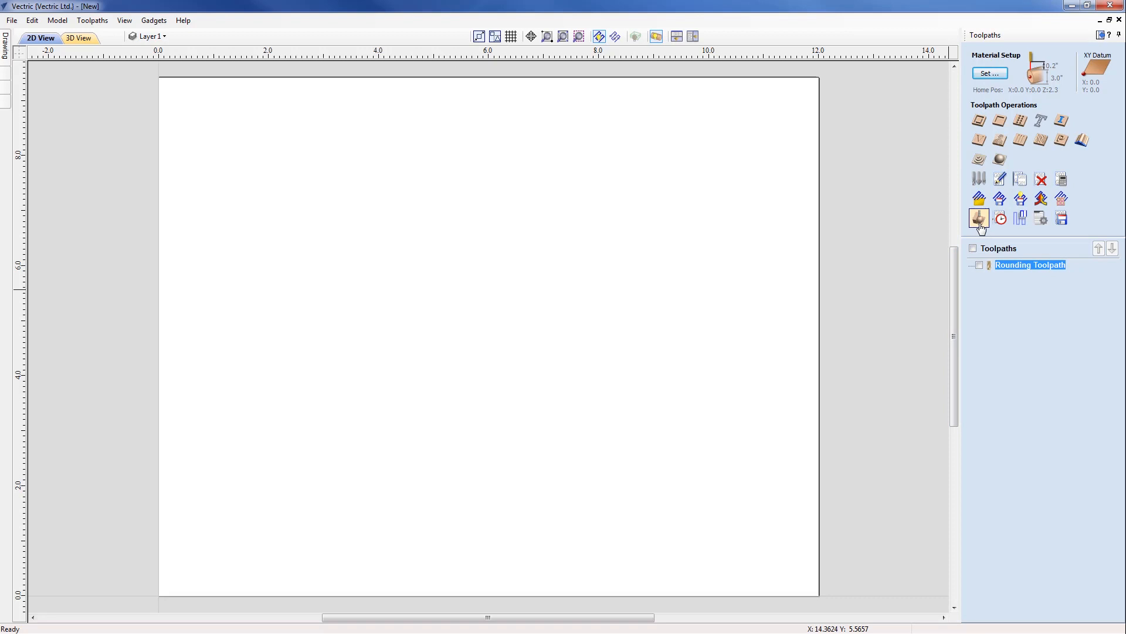
{"action": "mouse_move", "coordinate": [979, 219]}
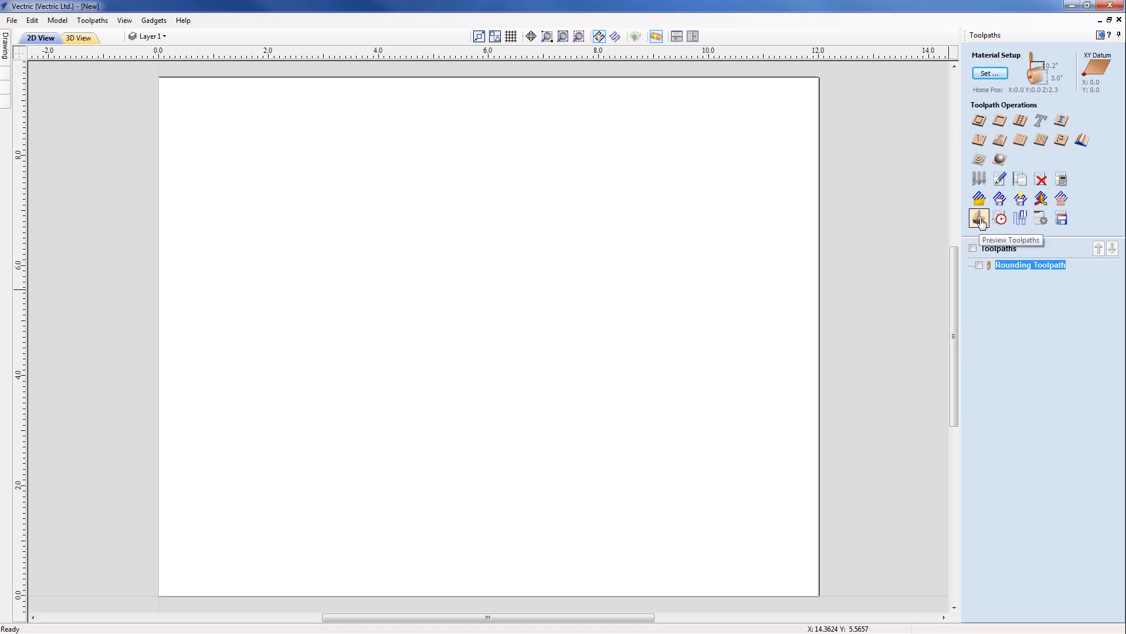
{"action": "left_click", "coordinate": [978, 219]}
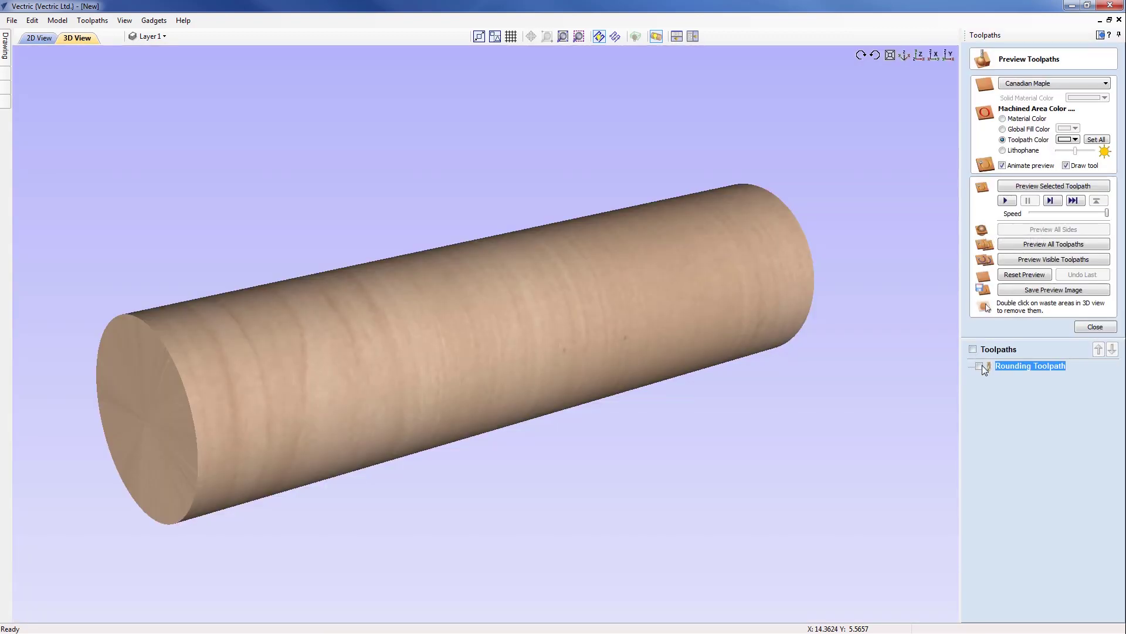
{"action": "left_click", "coordinate": [978, 366]}
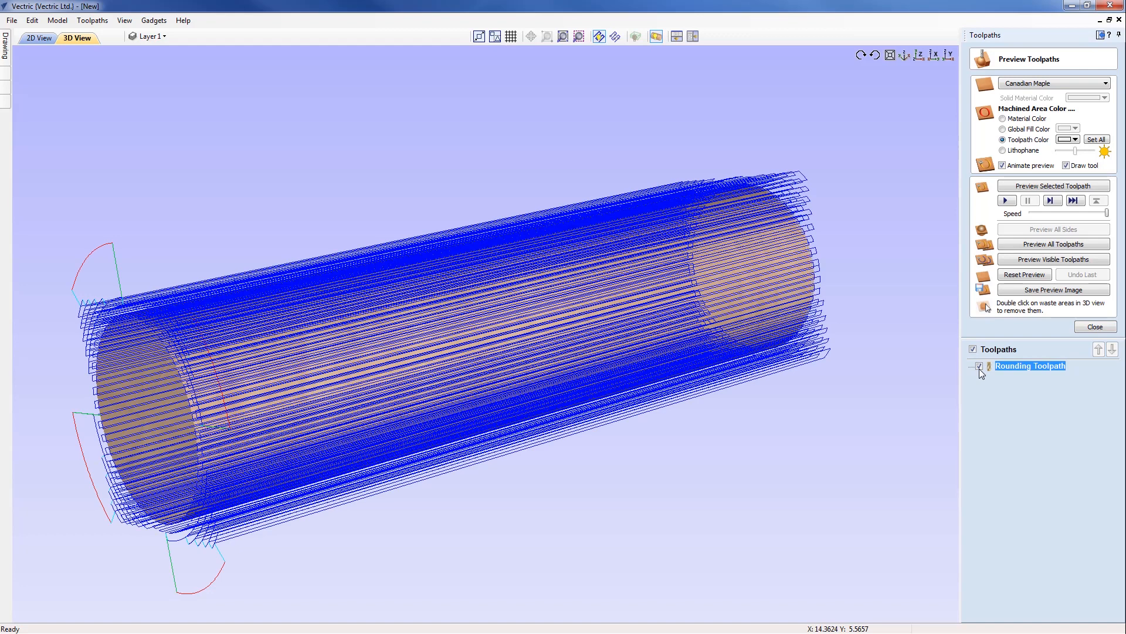
{"action": "left_click", "coordinate": [1007, 200]}
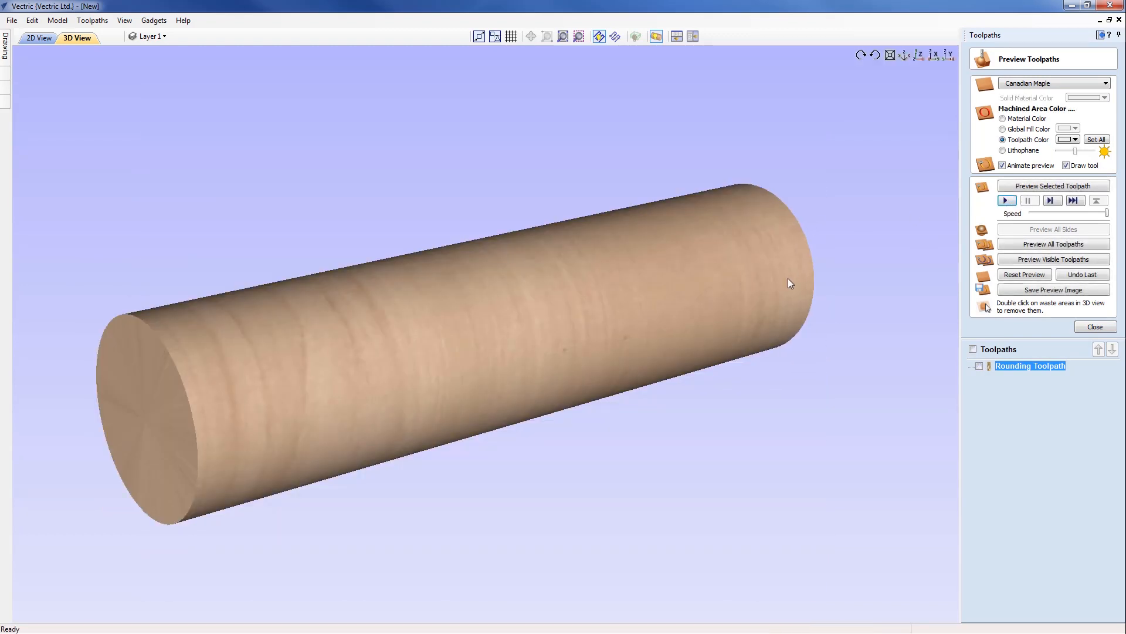
{"action": "mouse_move", "coordinate": [378, 389]}
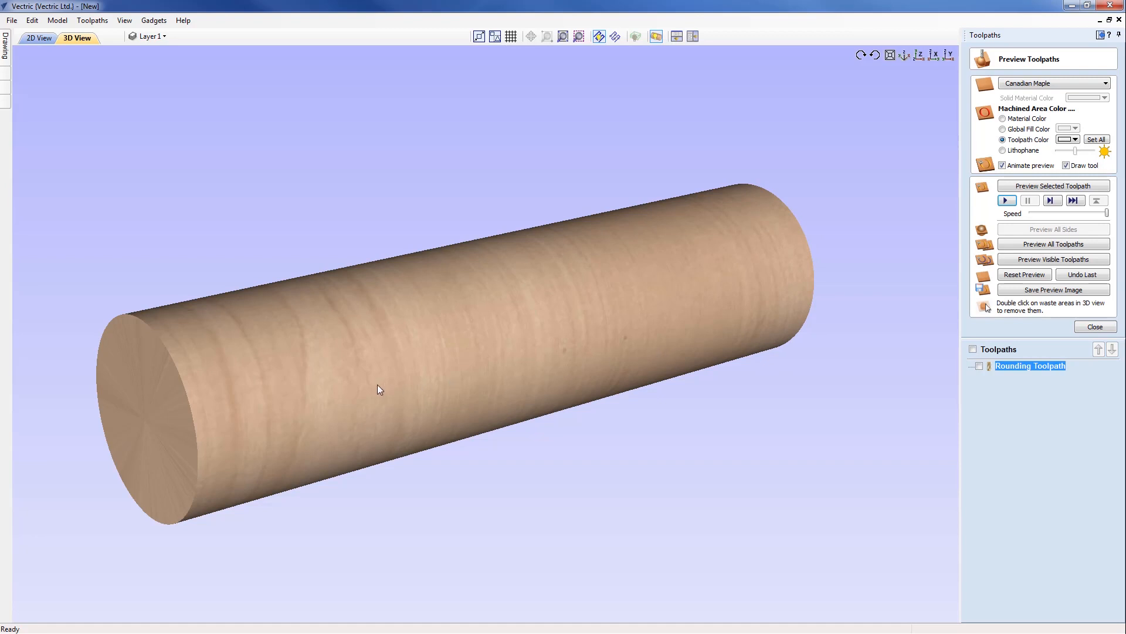
{"action": "mouse_move", "coordinate": [690, 423]}
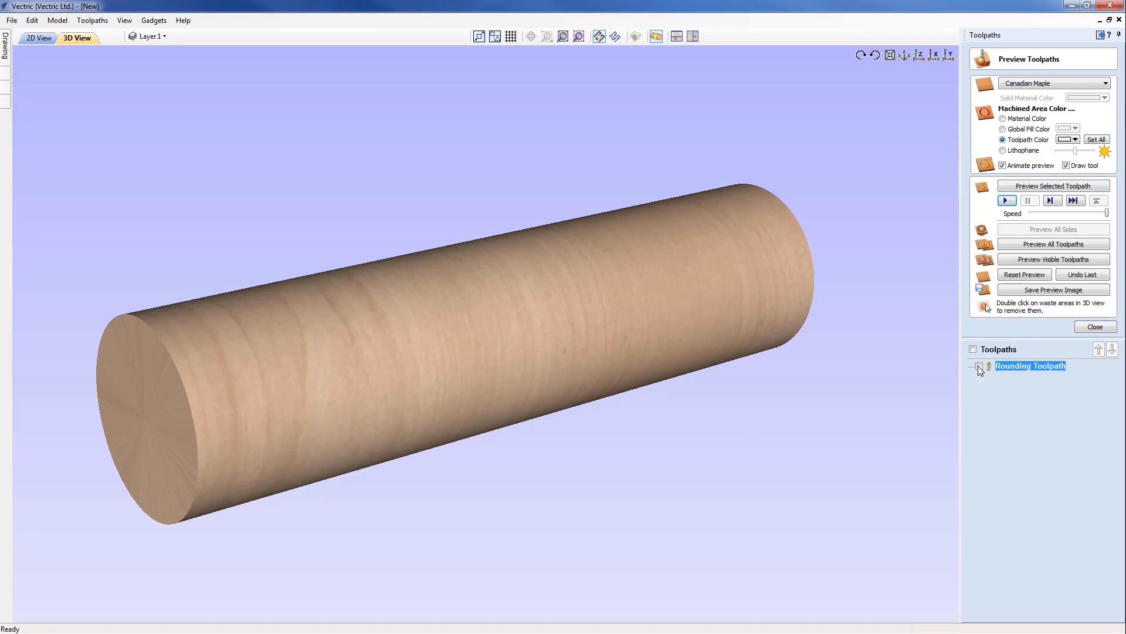
{"action": "left_click", "coordinate": [979, 365]}
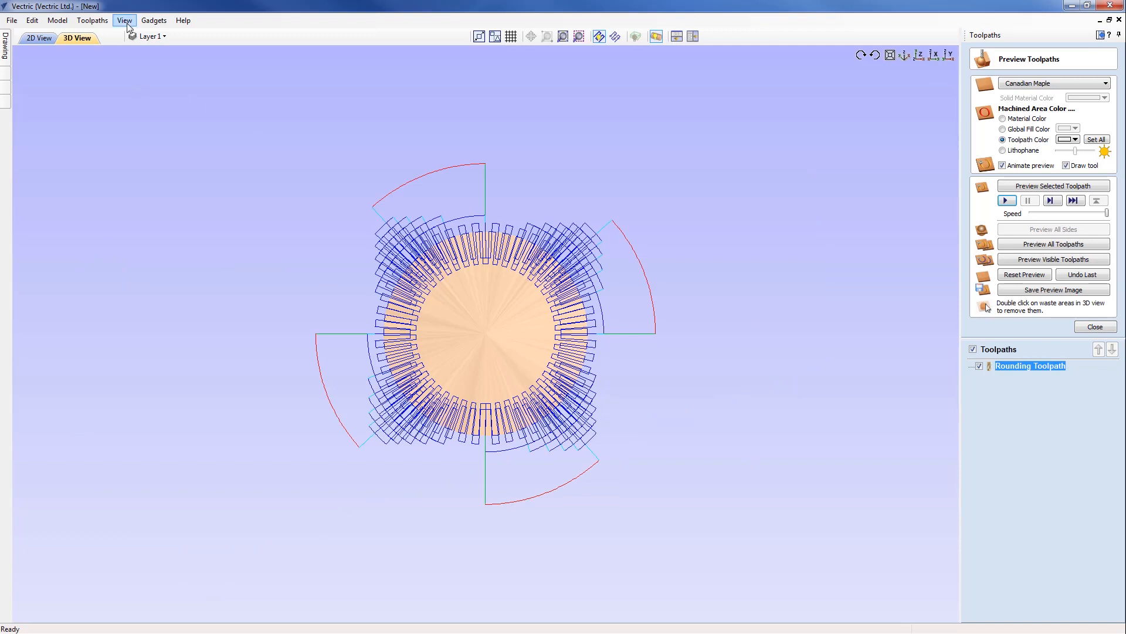
{"action": "left_click", "coordinate": [125, 20]}
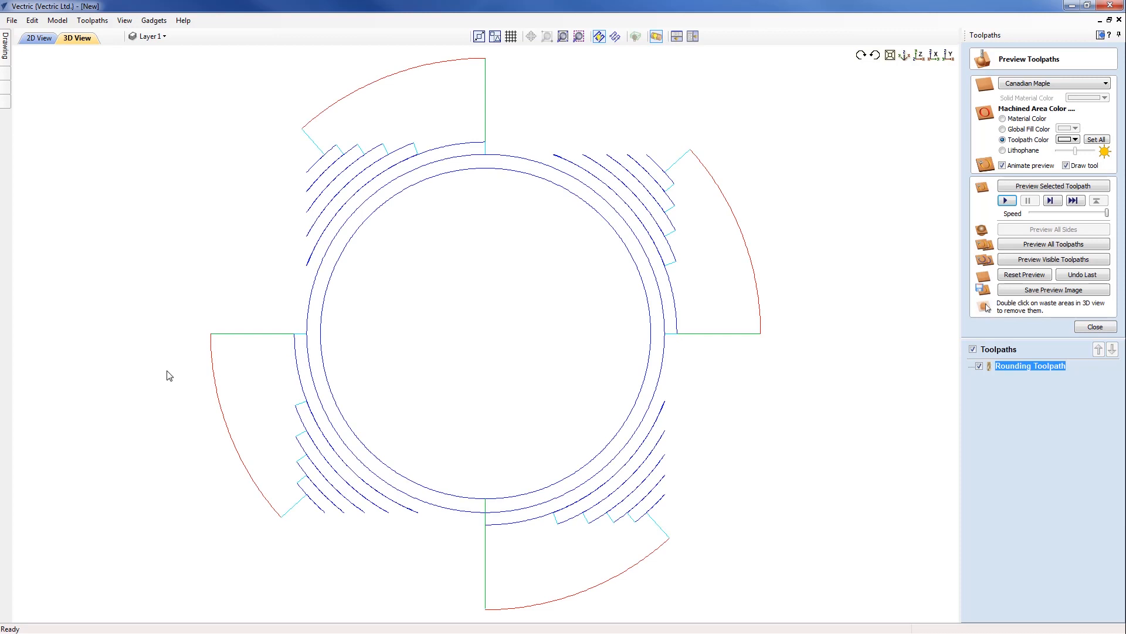
{"action": "mouse_move", "coordinate": [288, 188]}
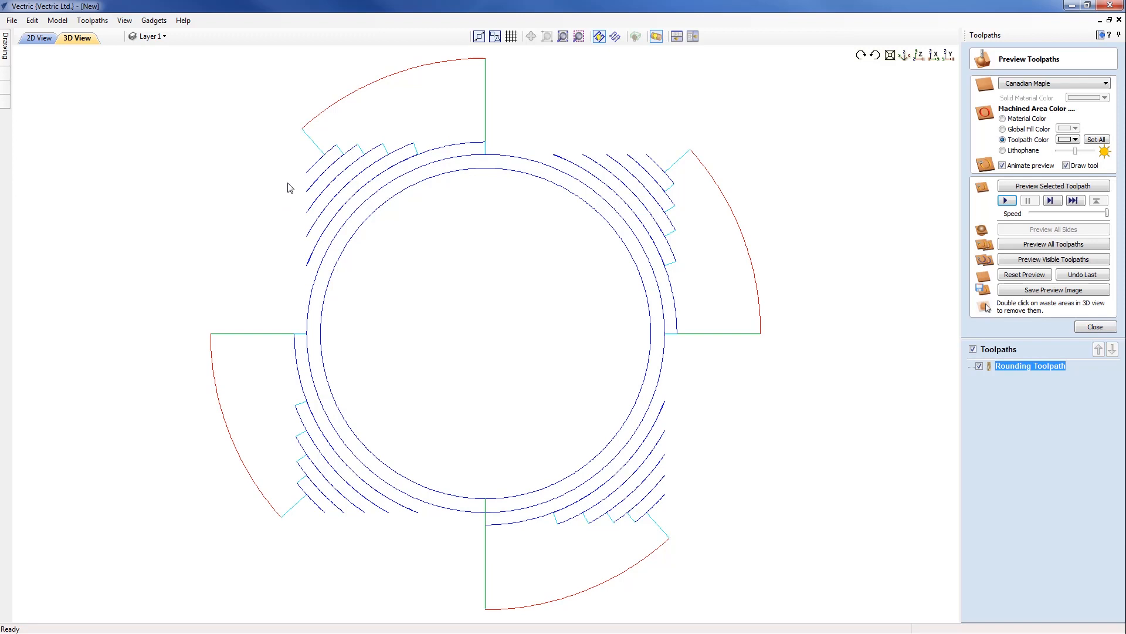
{"action": "mouse_move", "coordinate": [305, 150]}
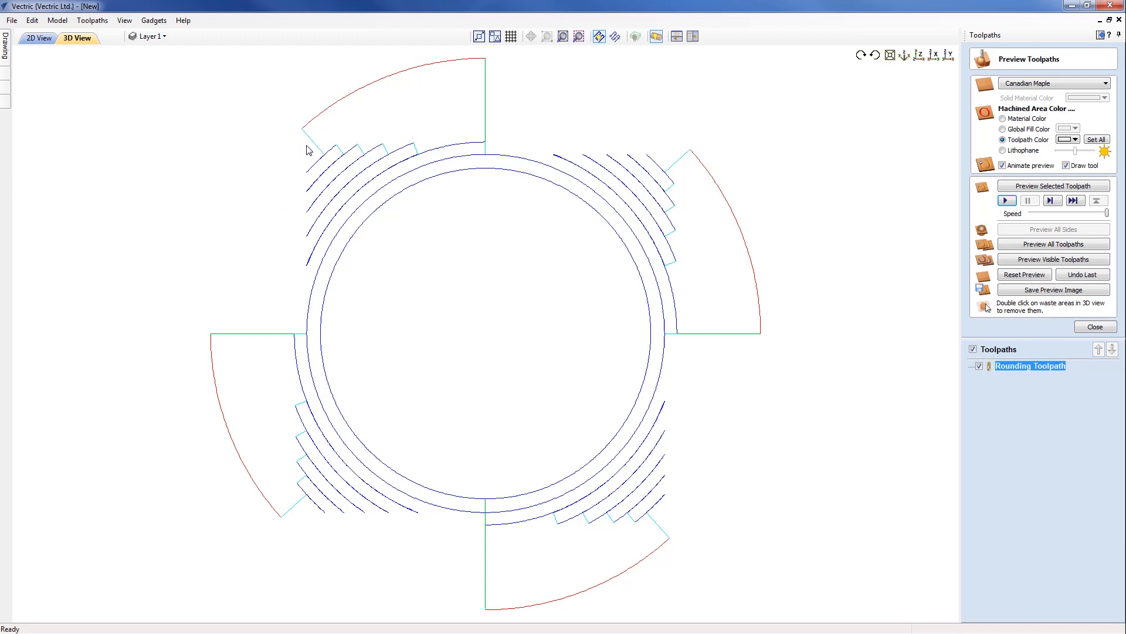
{"action": "mouse_move", "coordinate": [664, 540]}
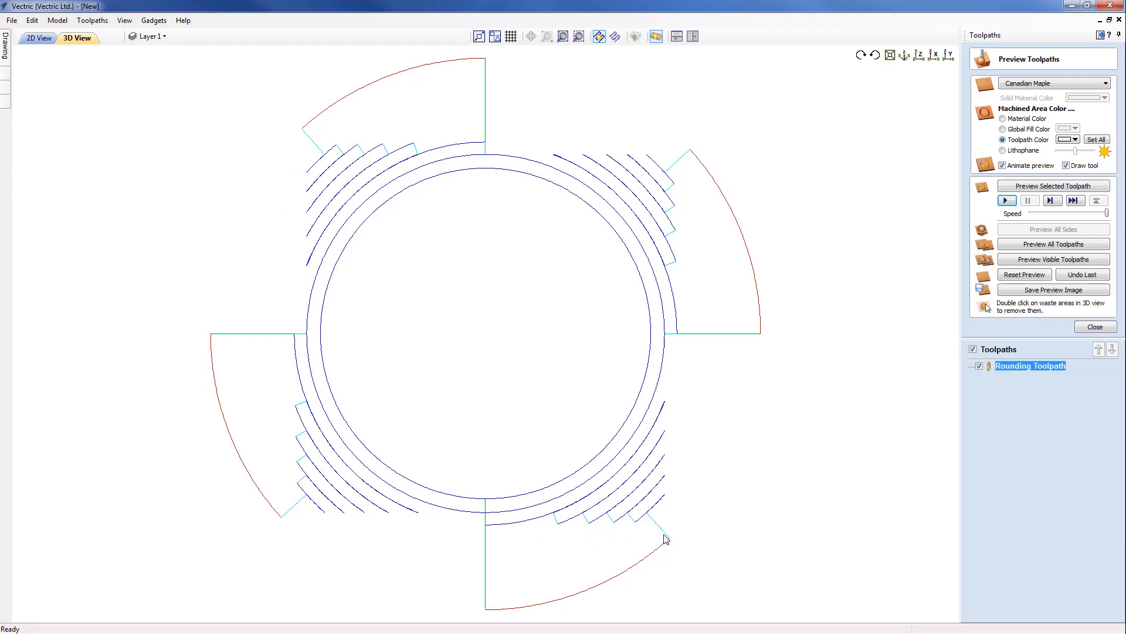
{"action": "mouse_move", "coordinate": [309, 276]}
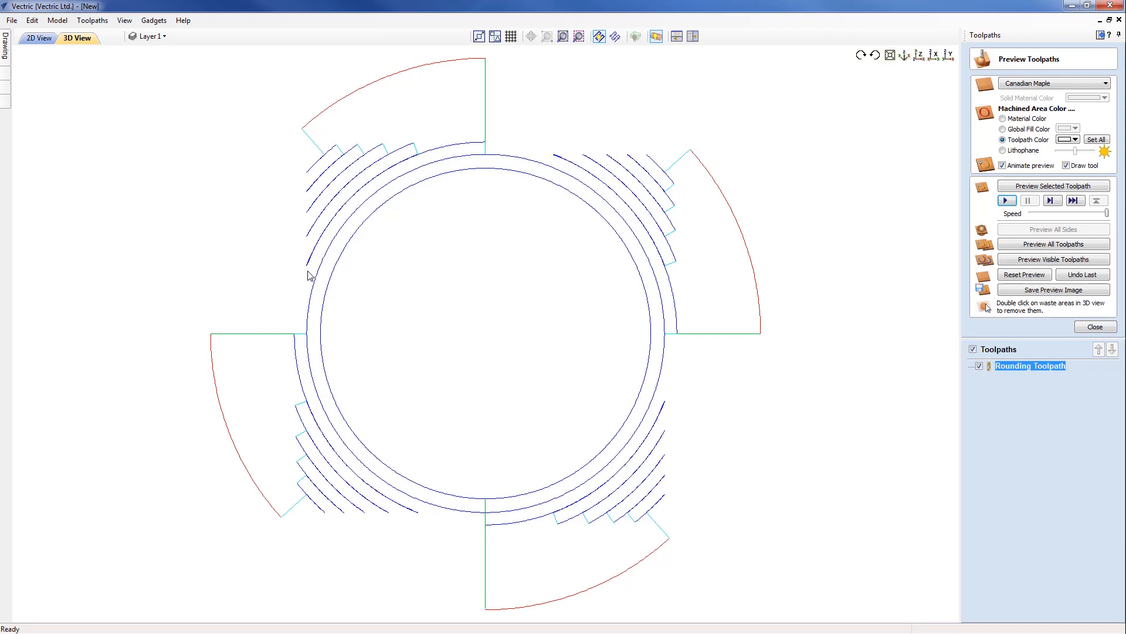
{"action": "mouse_move", "coordinate": [307, 522]}
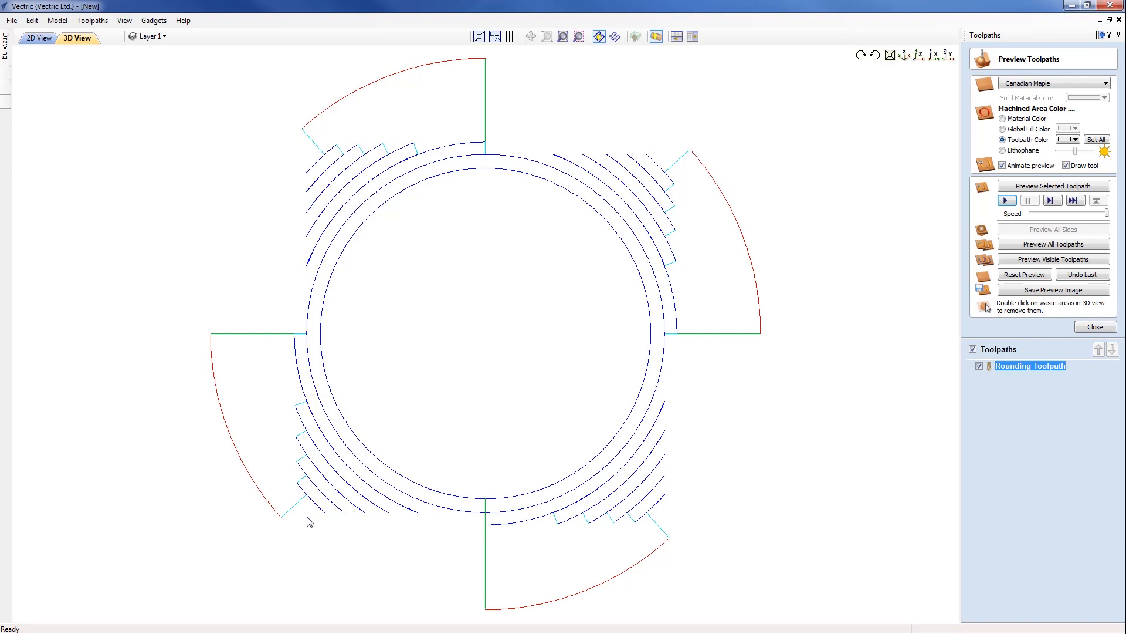
{"action": "mouse_move", "coordinate": [316, 521]}
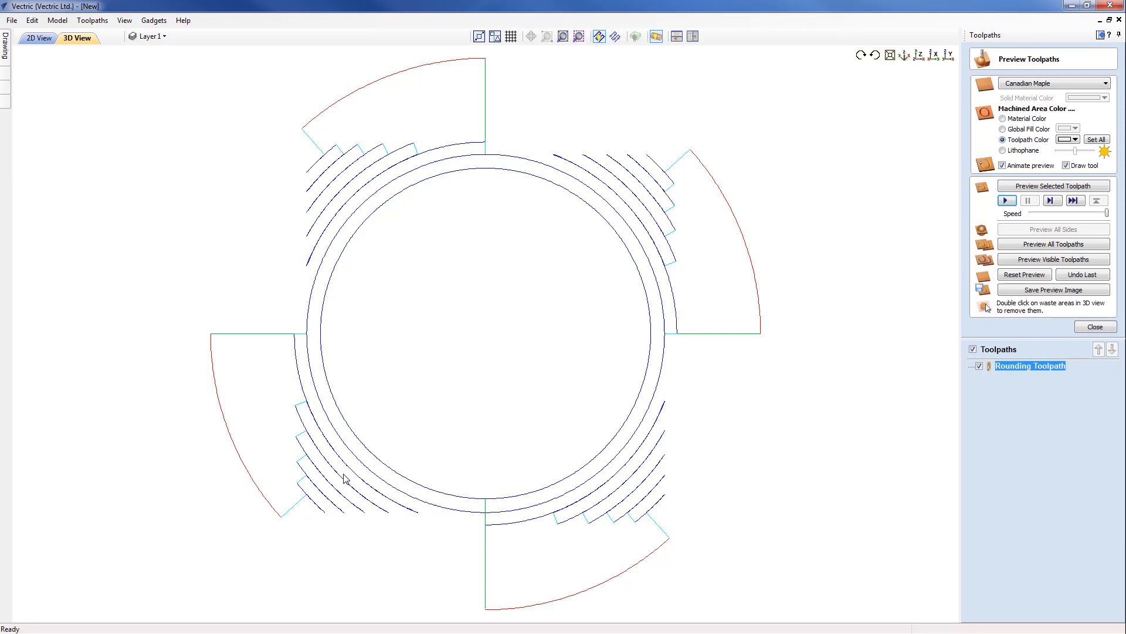
{"action": "mouse_move", "coordinate": [364, 460]}
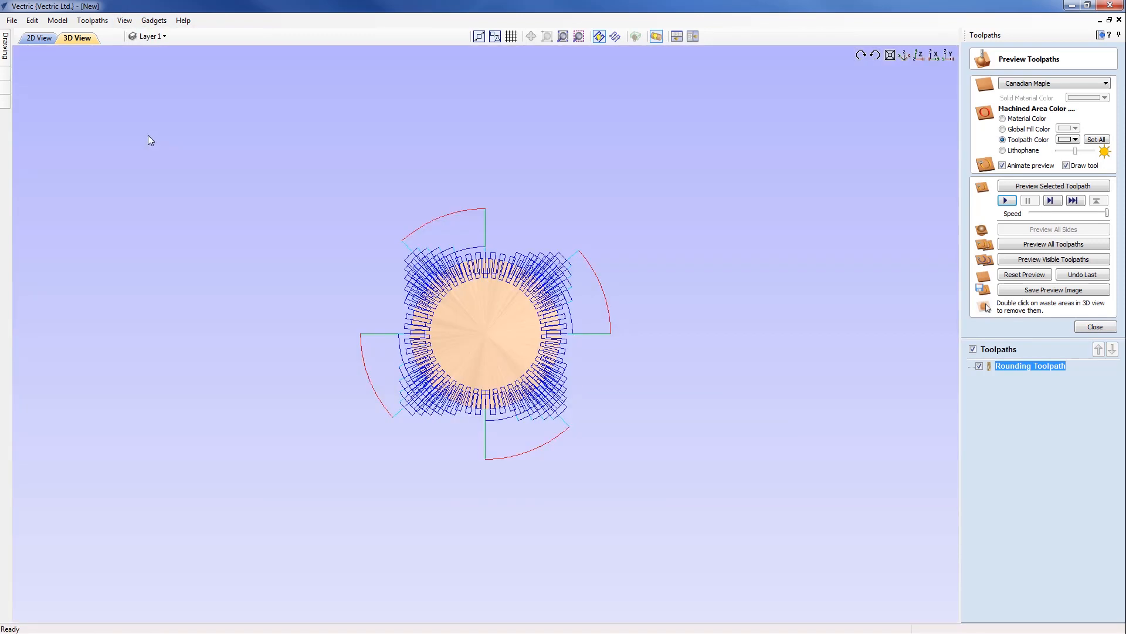
Rotate to an angled view showing the rounding passes along the whole cylinder
{"action": "left_click", "coordinate": [123, 20]}
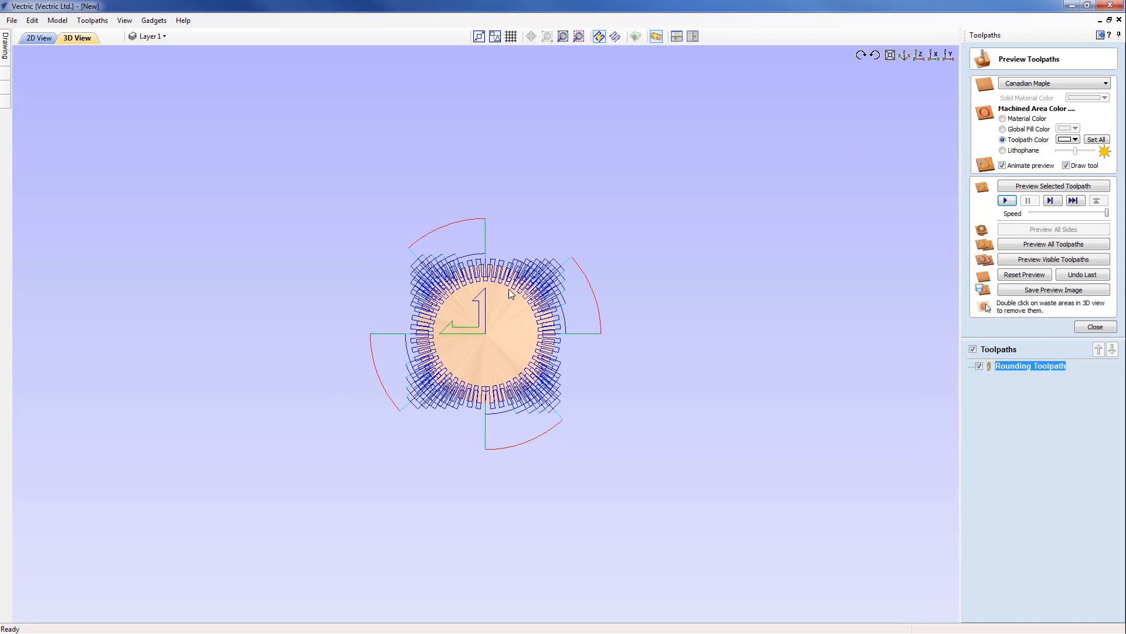
{"action": "mouse_move", "coordinate": [483, 353]}
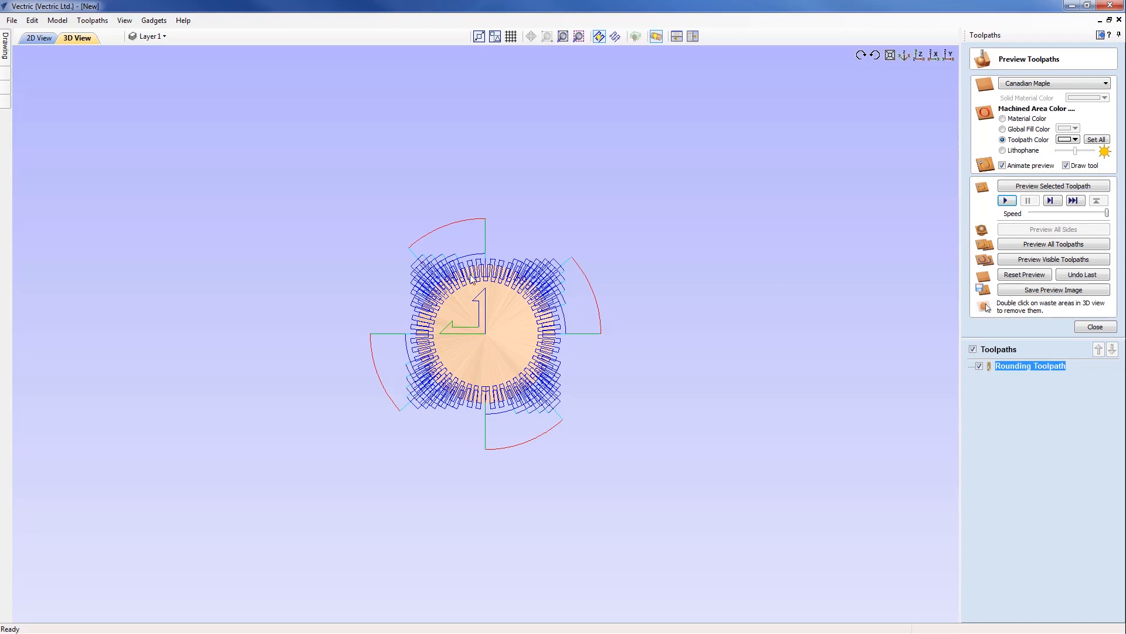
{"action": "mouse_move", "coordinate": [479, 259]}
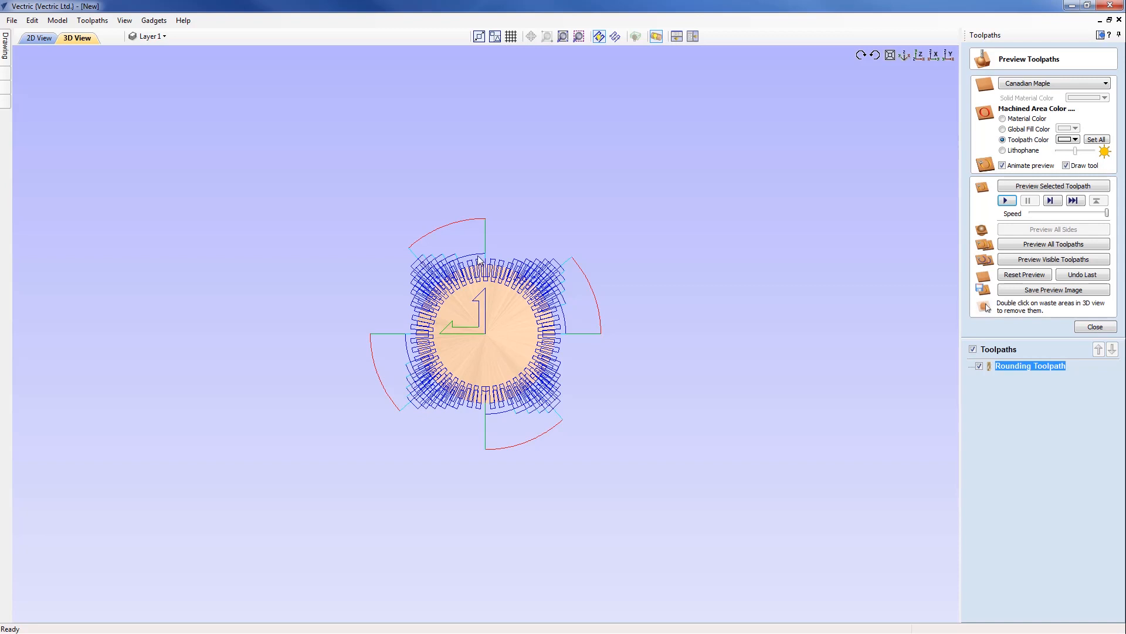
{"action": "mouse_move", "coordinate": [443, 342]}
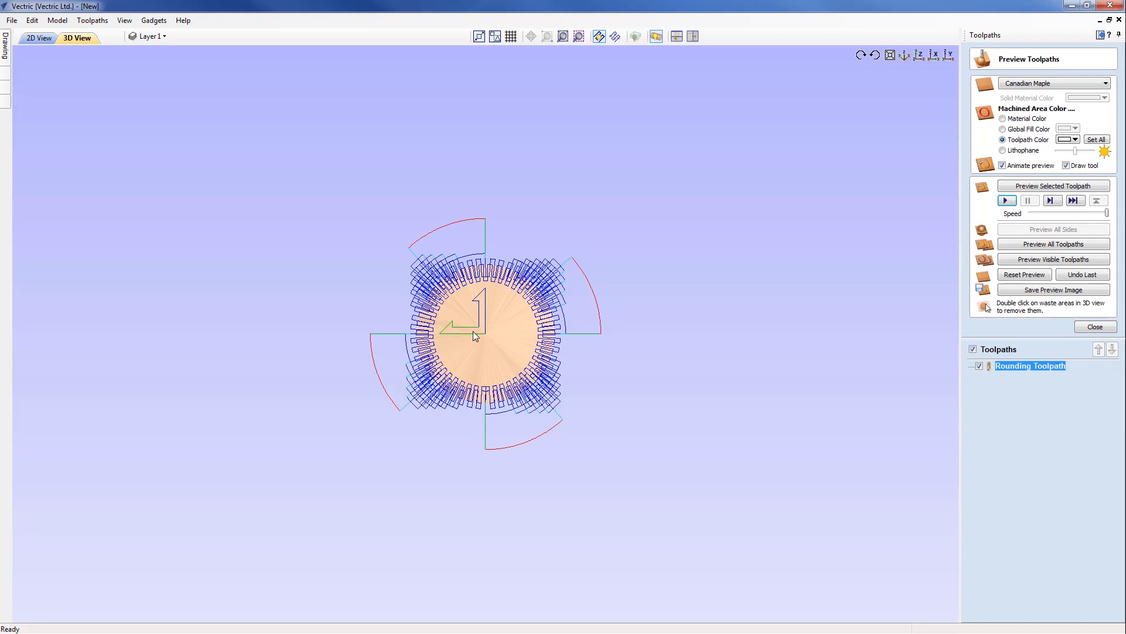
{"action": "mouse_move", "coordinate": [489, 342]}
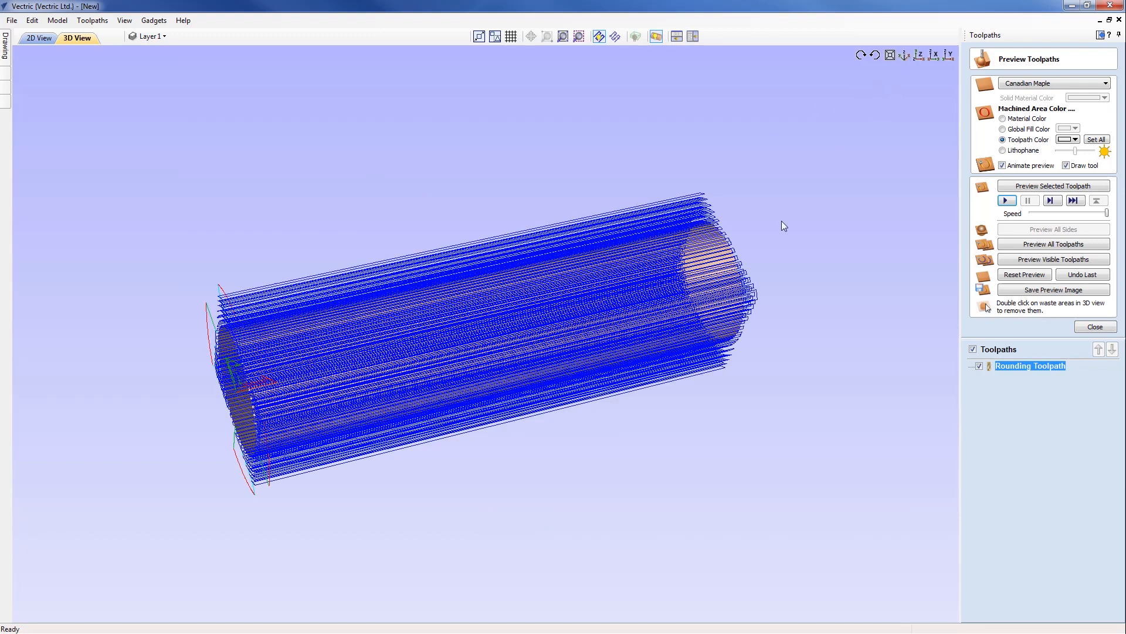
{"action": "mouse_move", "coordinate": [823, 235]}
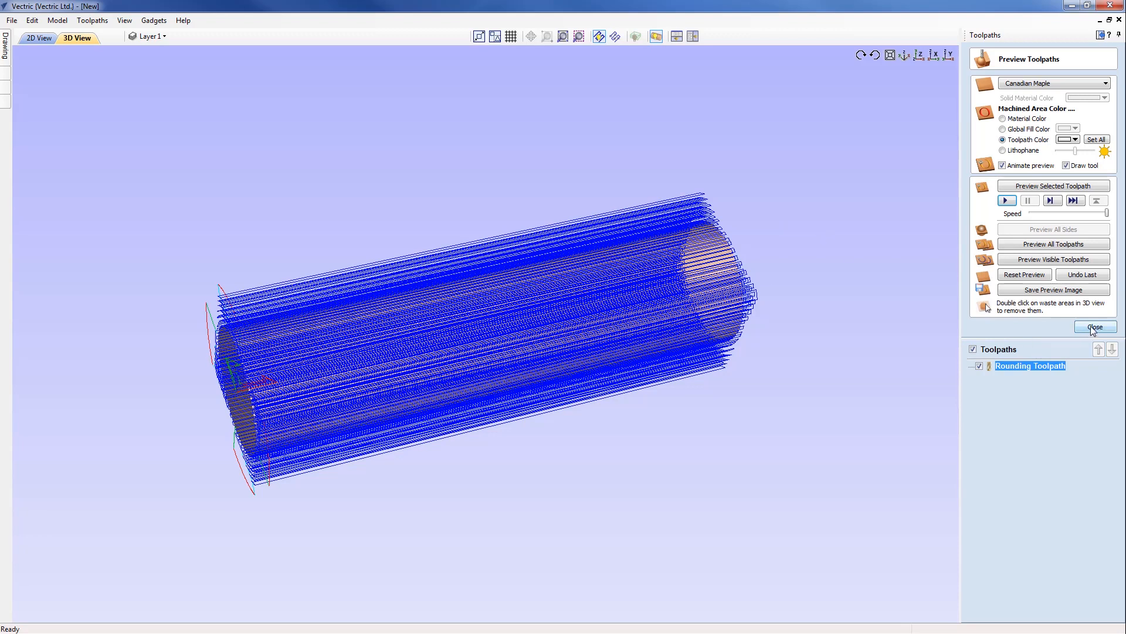
Close the preview and pick the Mach2/3 rotary-wrap ATC inch post processor for saving
{"action": "left_click", "coordinate": [1095, 327]}
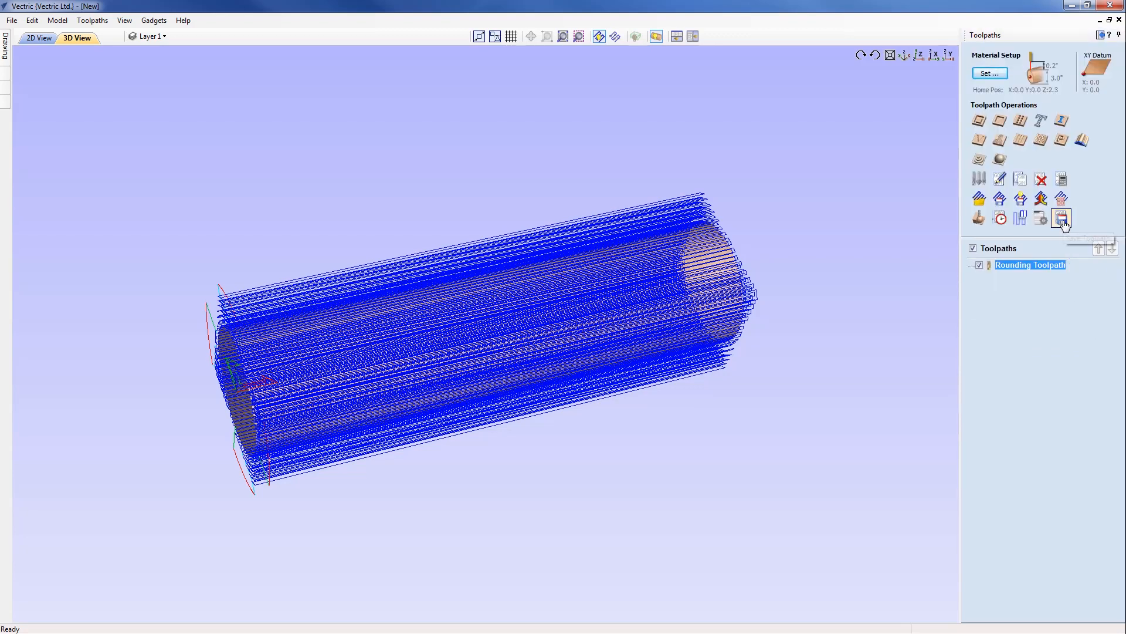
{"action": "left_click", "coordinate": [1061, 219]}
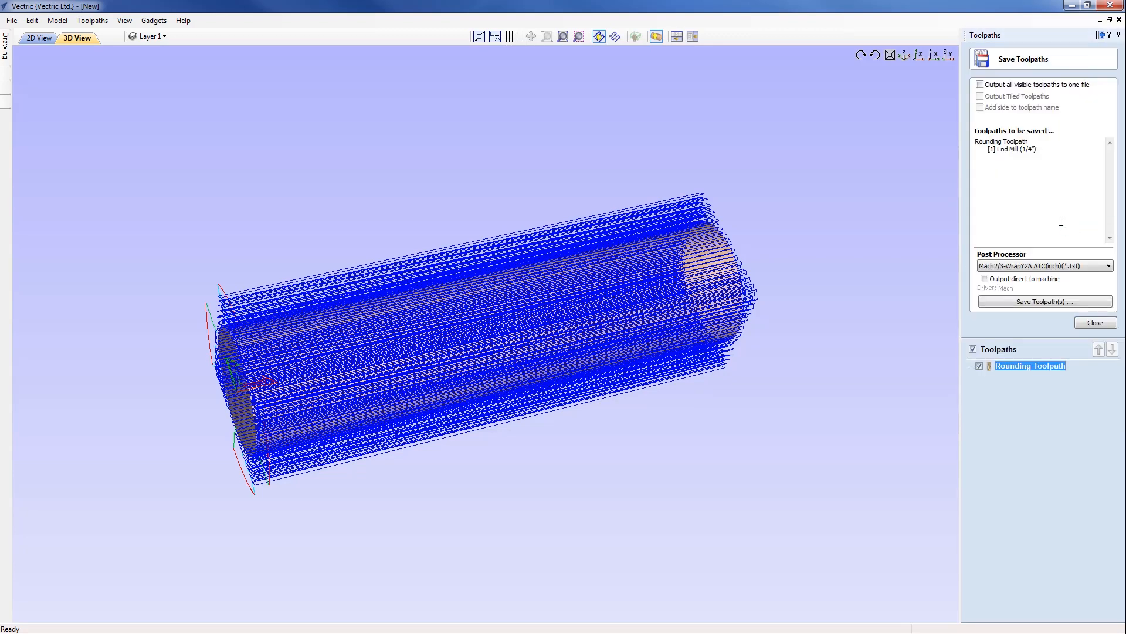
{"action": "mouse_move", "coordinate": [1047, 369]}
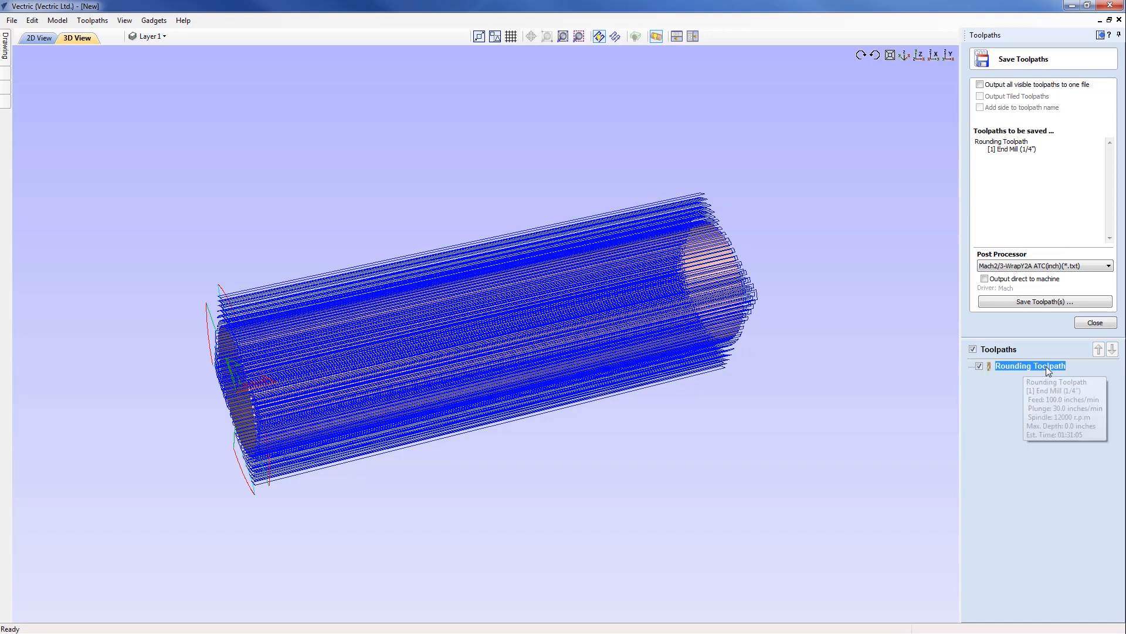
{"action": "mouse_move", "coordinate": [1026, 357]}
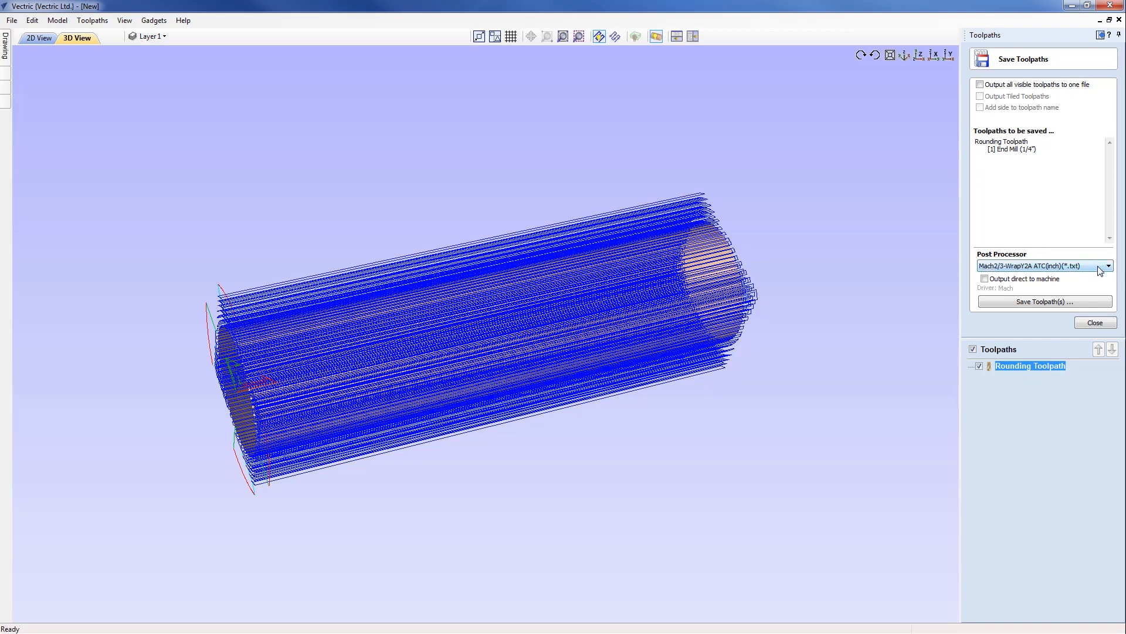
{"action": "left_click", "coordinate": [1108, 266]}
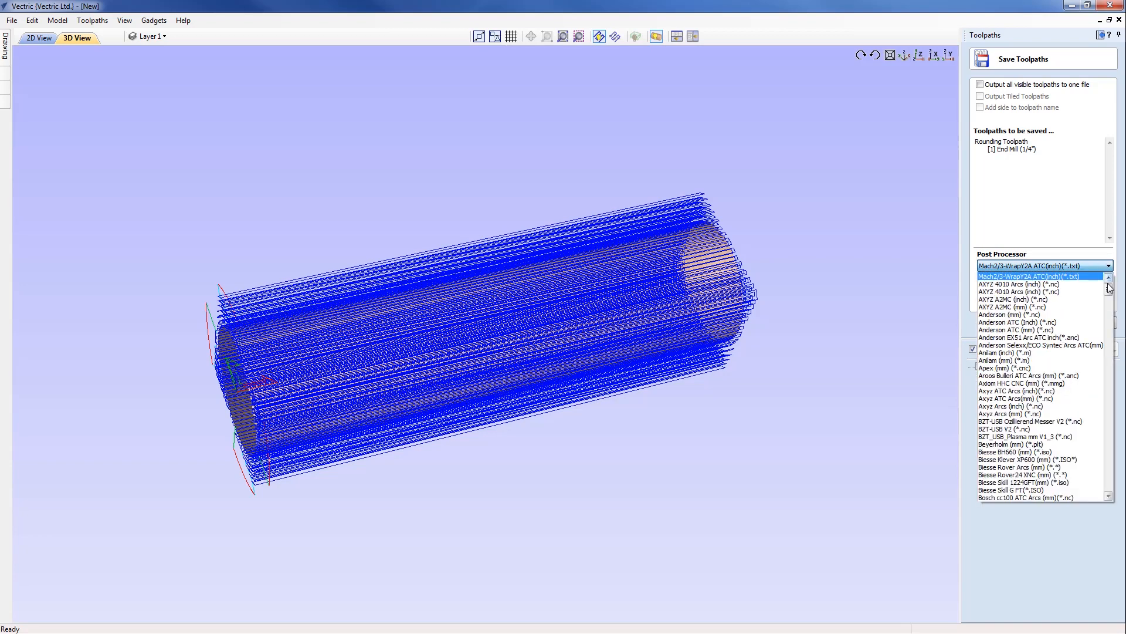
{"action": "scroll", "scroll_direction": "down", "scroll_amount": 3}
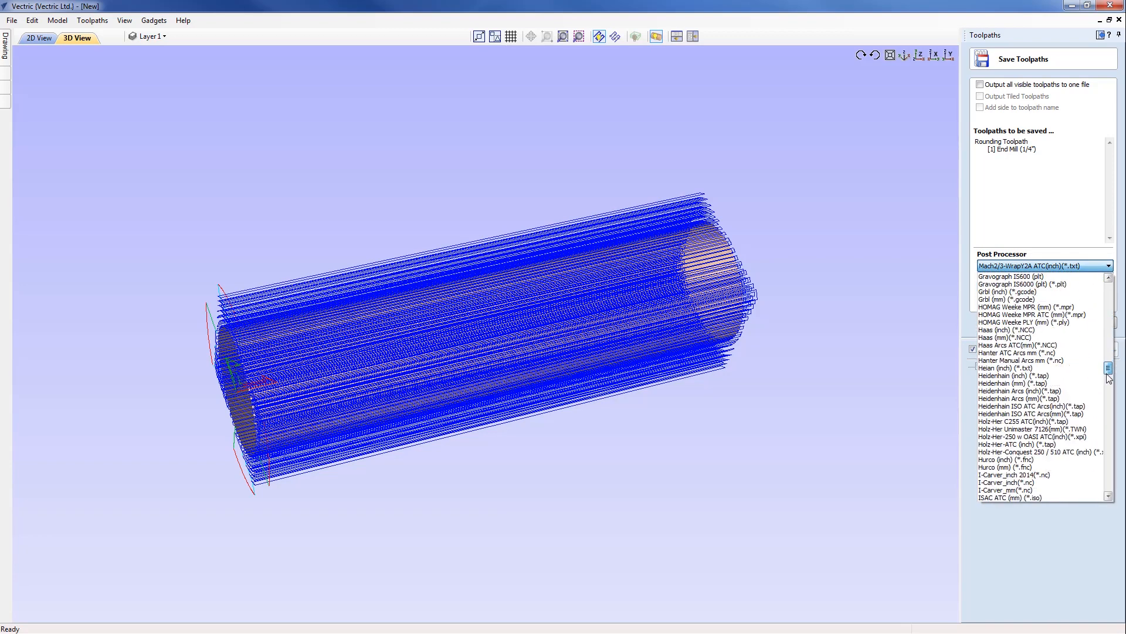
{"action": "scroll", "scroll_direction": "down", "scroll_amount": 3}
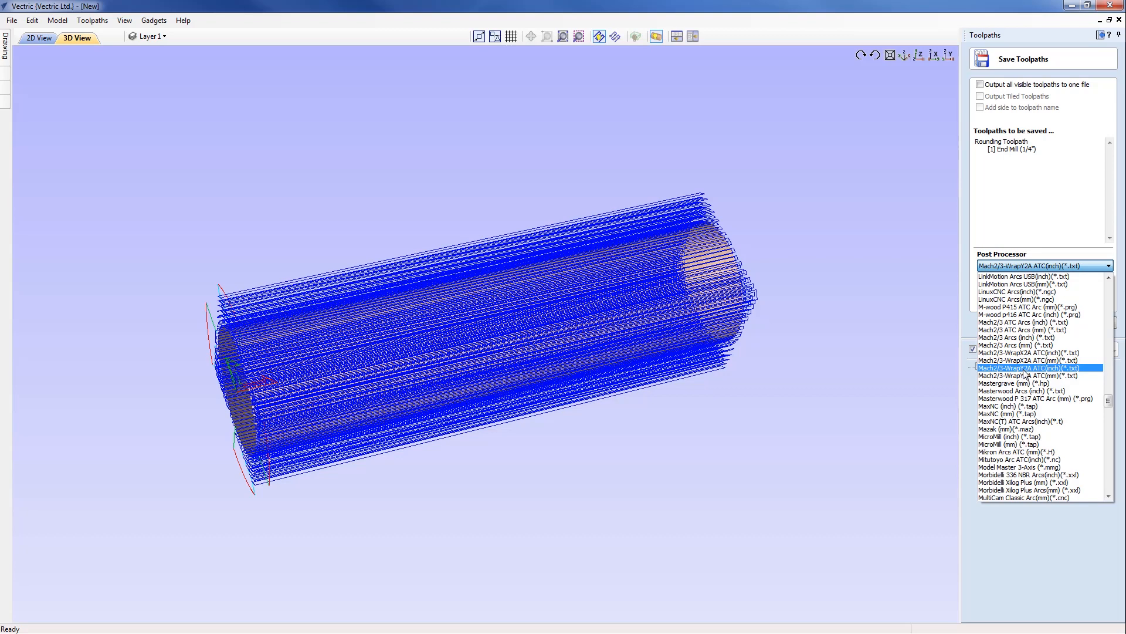
{"action": "left_click", "coordinate": [1024, 367]}
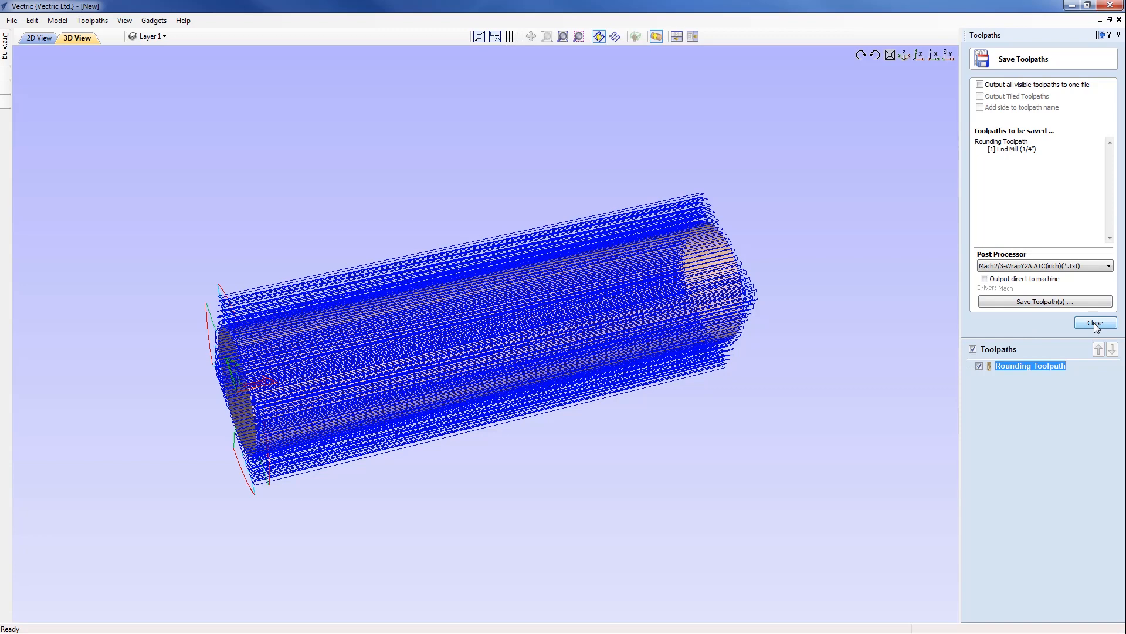
Close the Save Toolpaths panel and overwrite 'Creating a Rounded Toolpath.crv' with the job
{"action": "left_click", "coordinate": [1096, 322]}
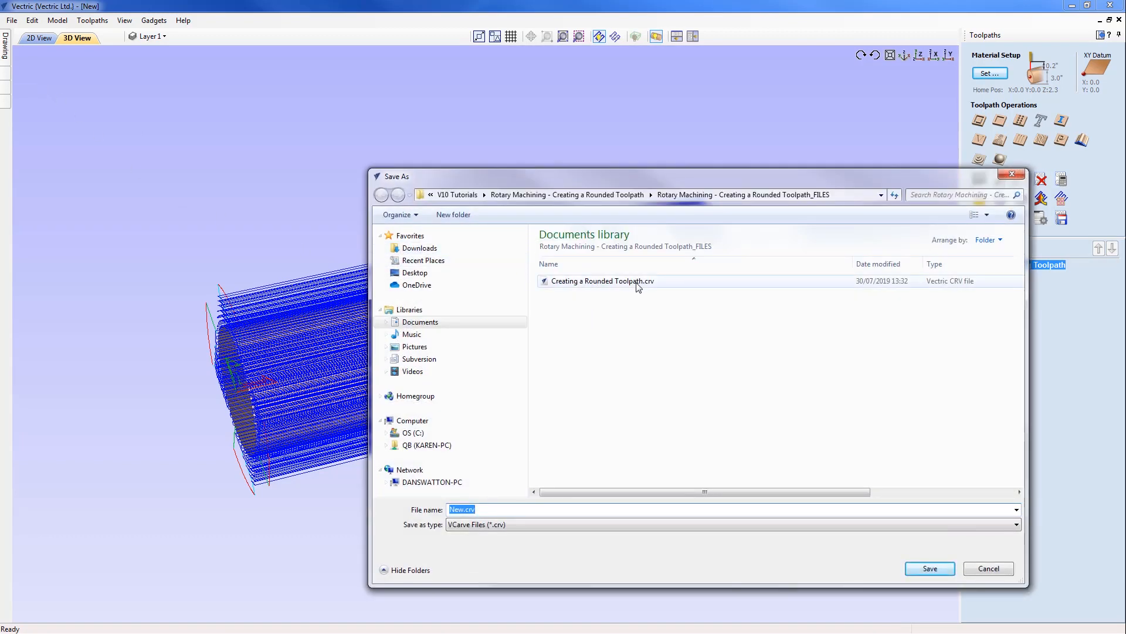
{"action": "left_click", "coordinate": [930, 568]}
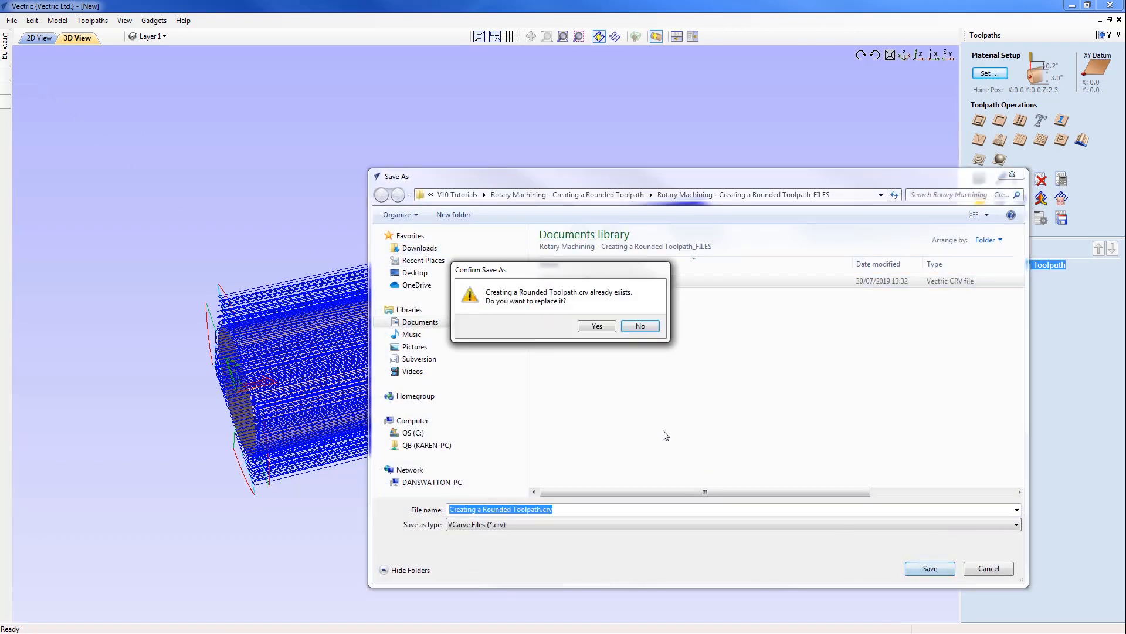
{"action": "left_click", "coordinate": [597, 326]}
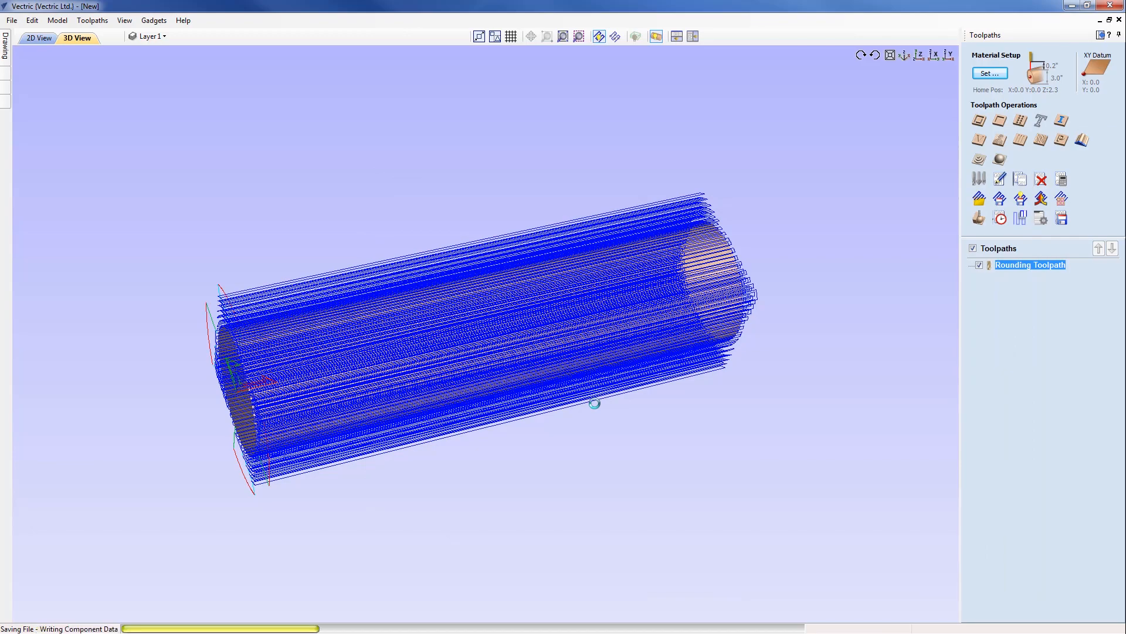